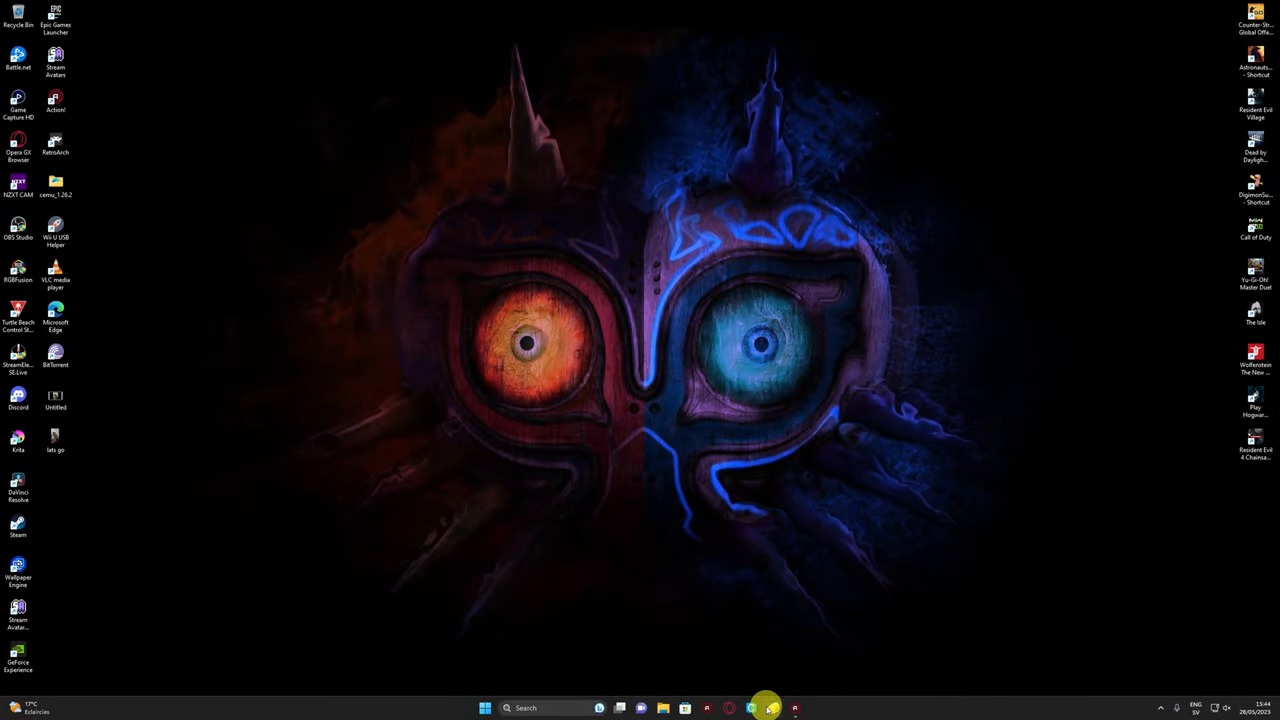
- Launch Citra Nightly from its taskbar icon, showing the three-game library
click(767, 708)
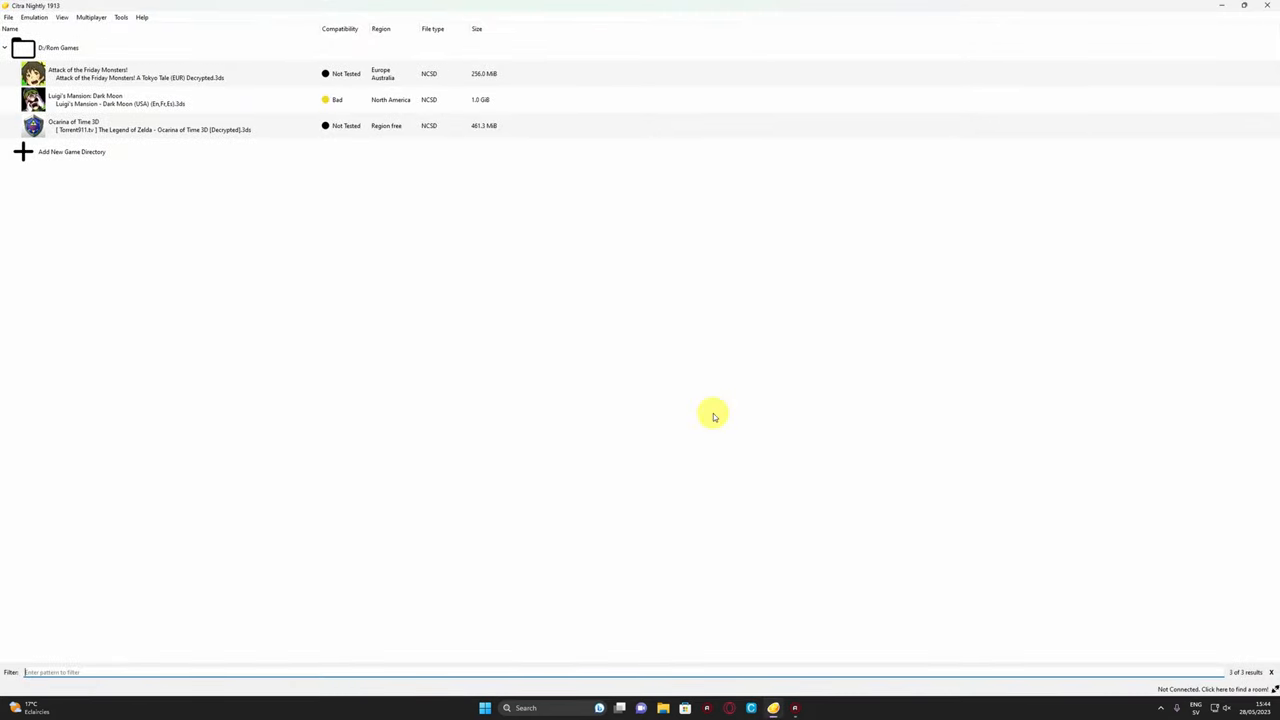
mouse_move(246, 302)
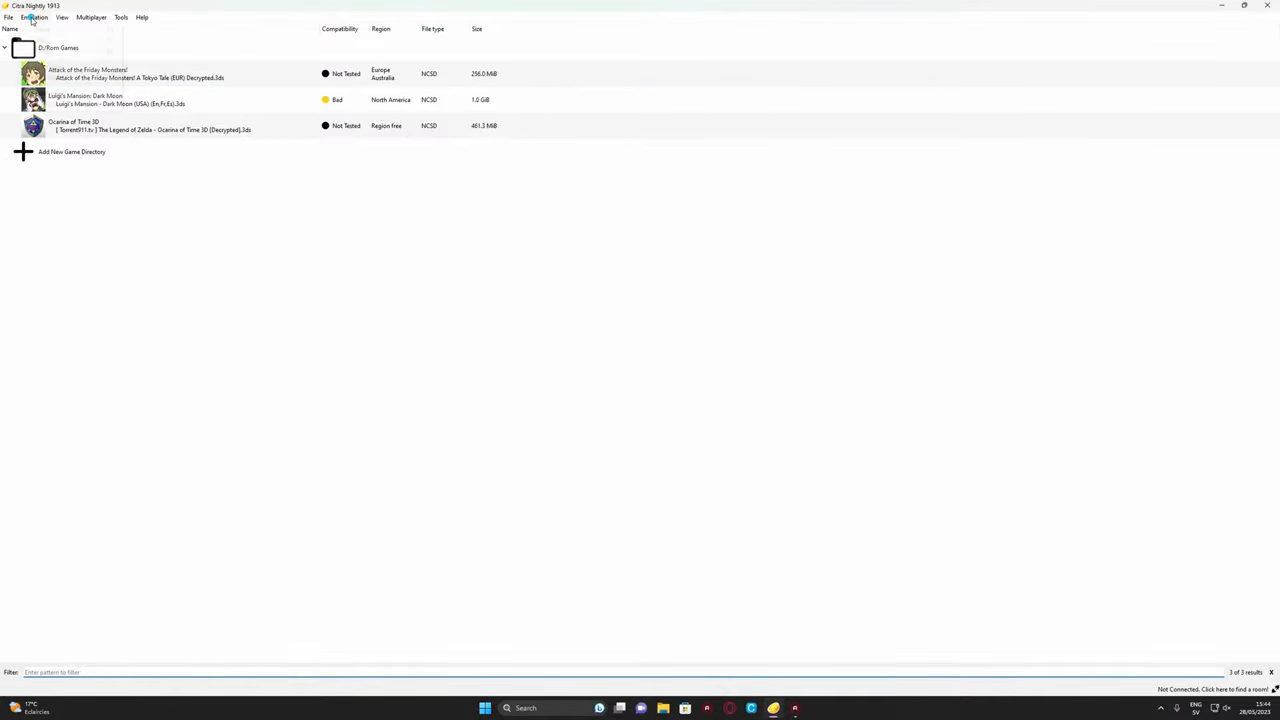
- Open the Citra Configuration dialog via Emulation > Configure…
click(34, 17)
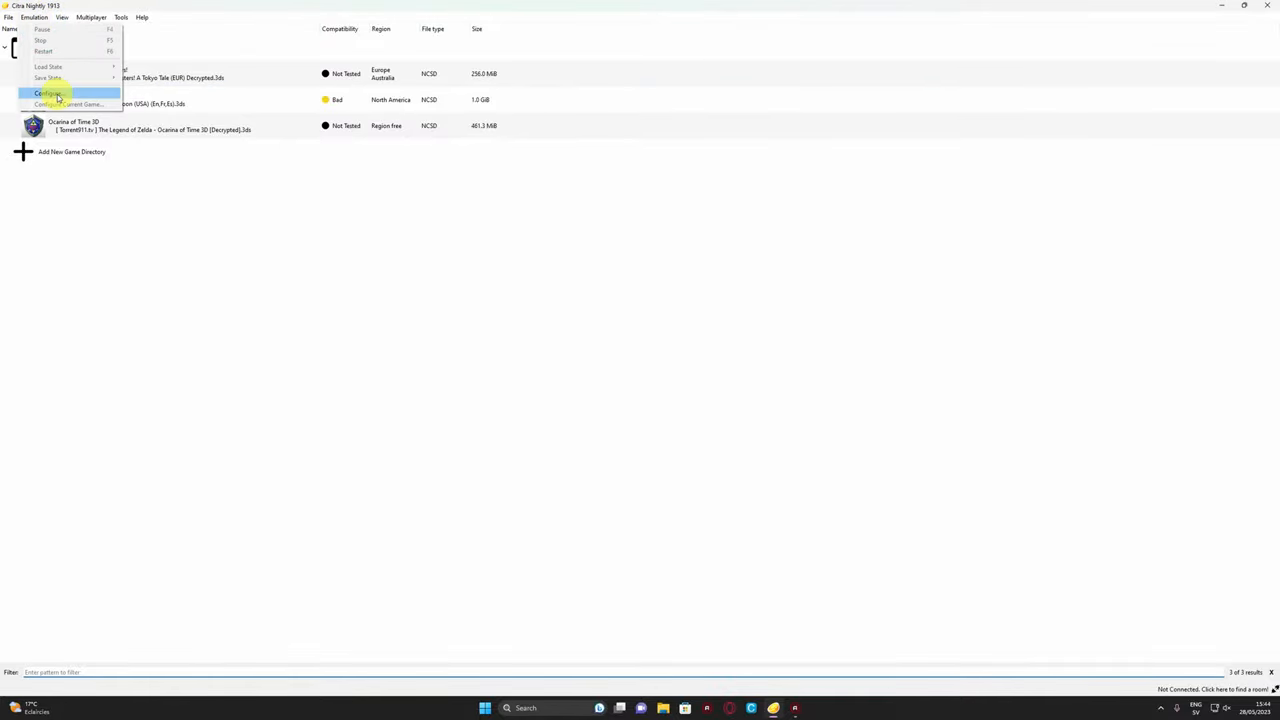
click(48, 93)
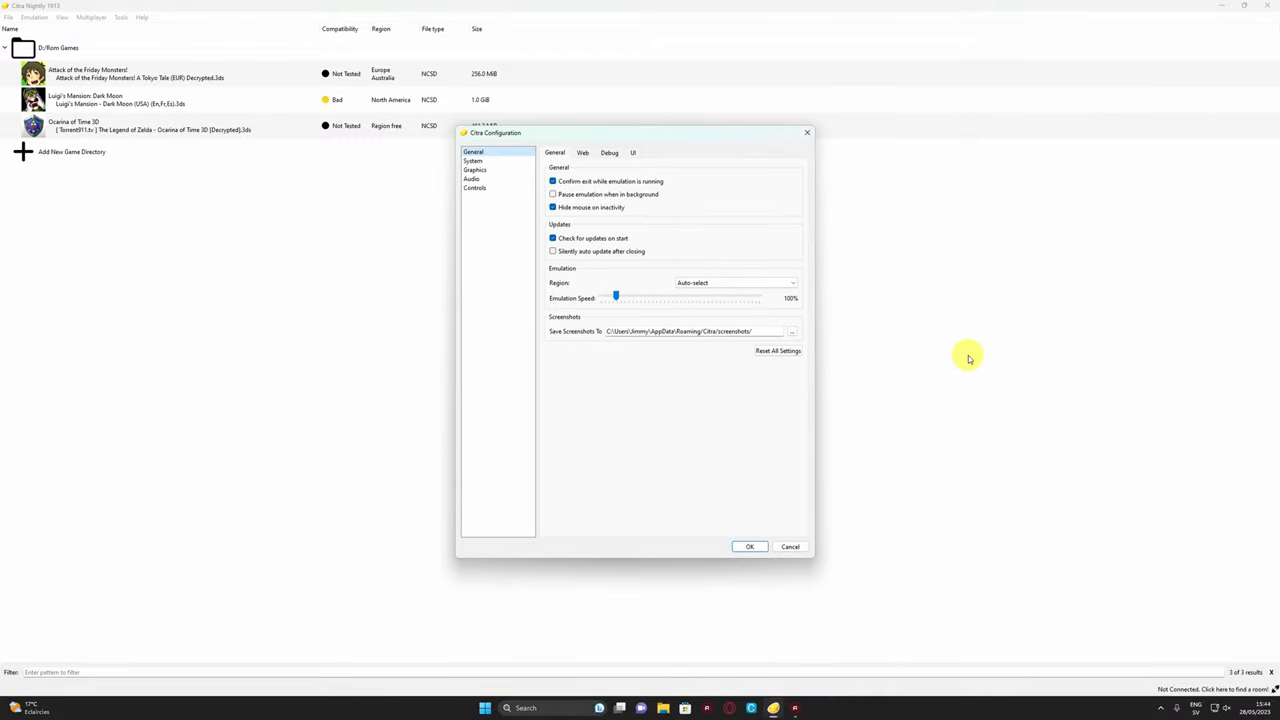
mouse_move(1044, 363)
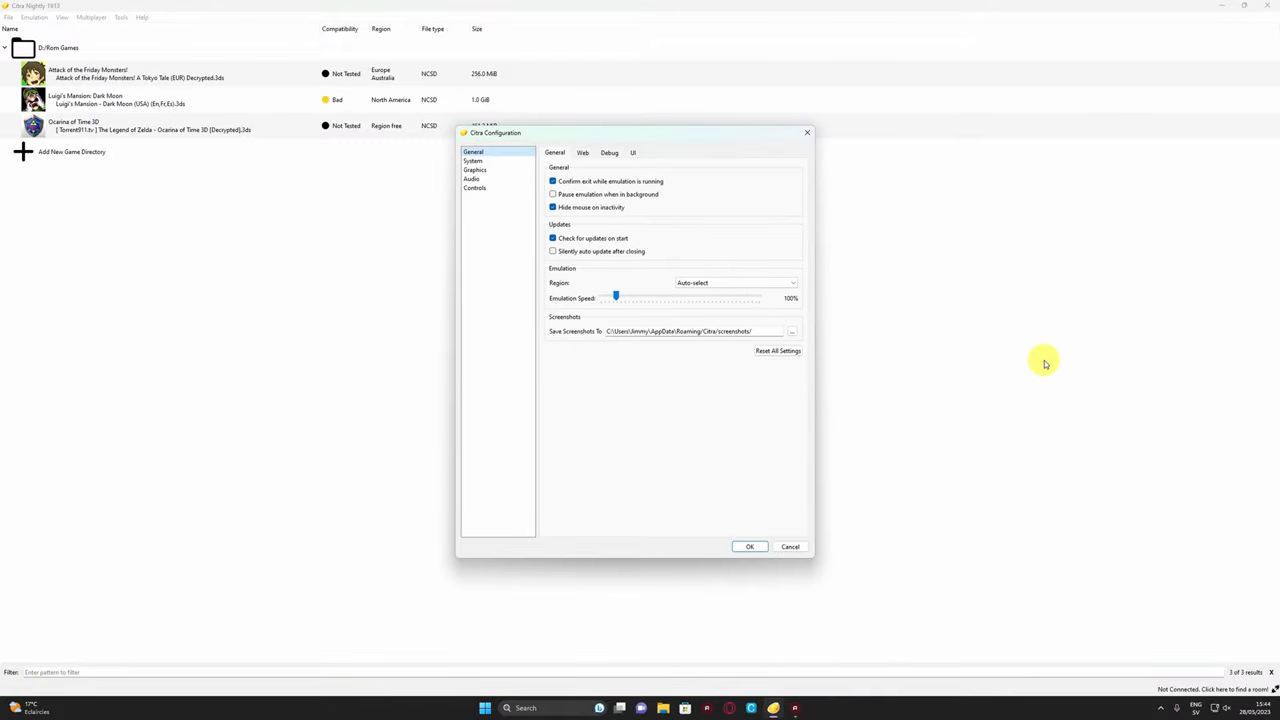
mouse_move(638, 132)
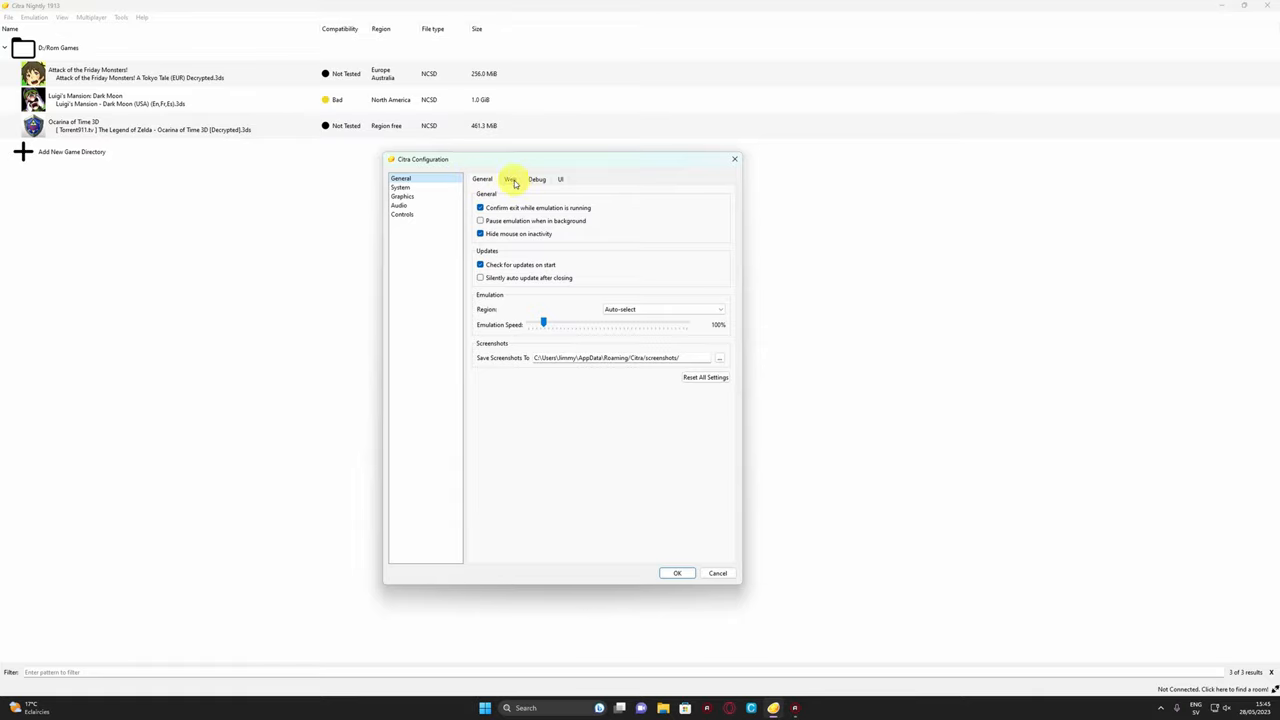
- On the Debug tab, try CPU Clock Speed at 90%, leave it at 95%, and close
click(537, 179)
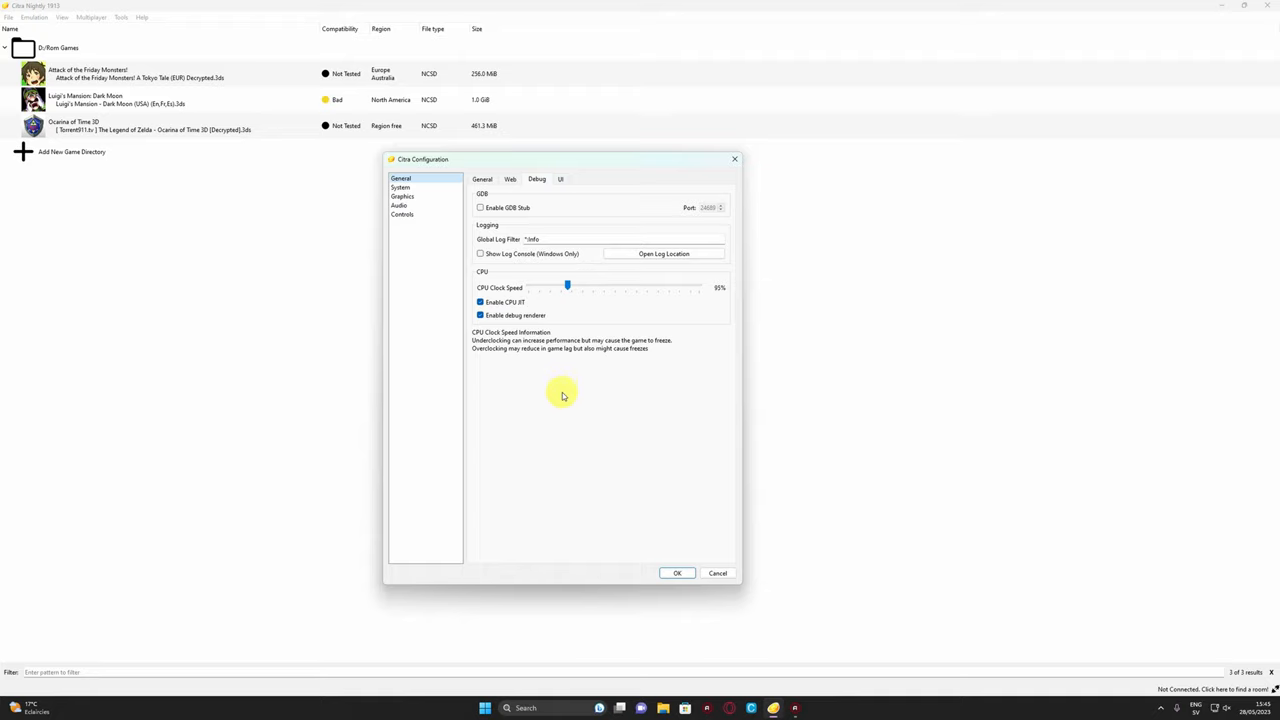
mouse_move(593, 340)
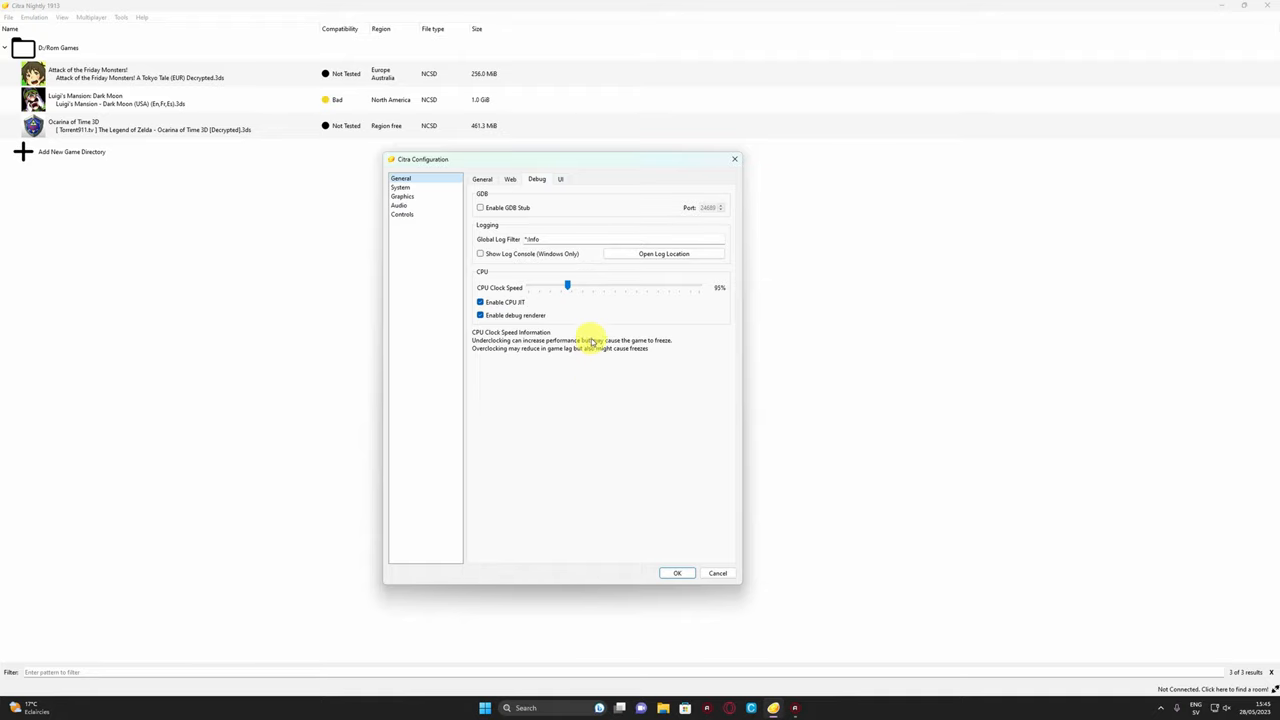
drag(568, 287, 565, 287)
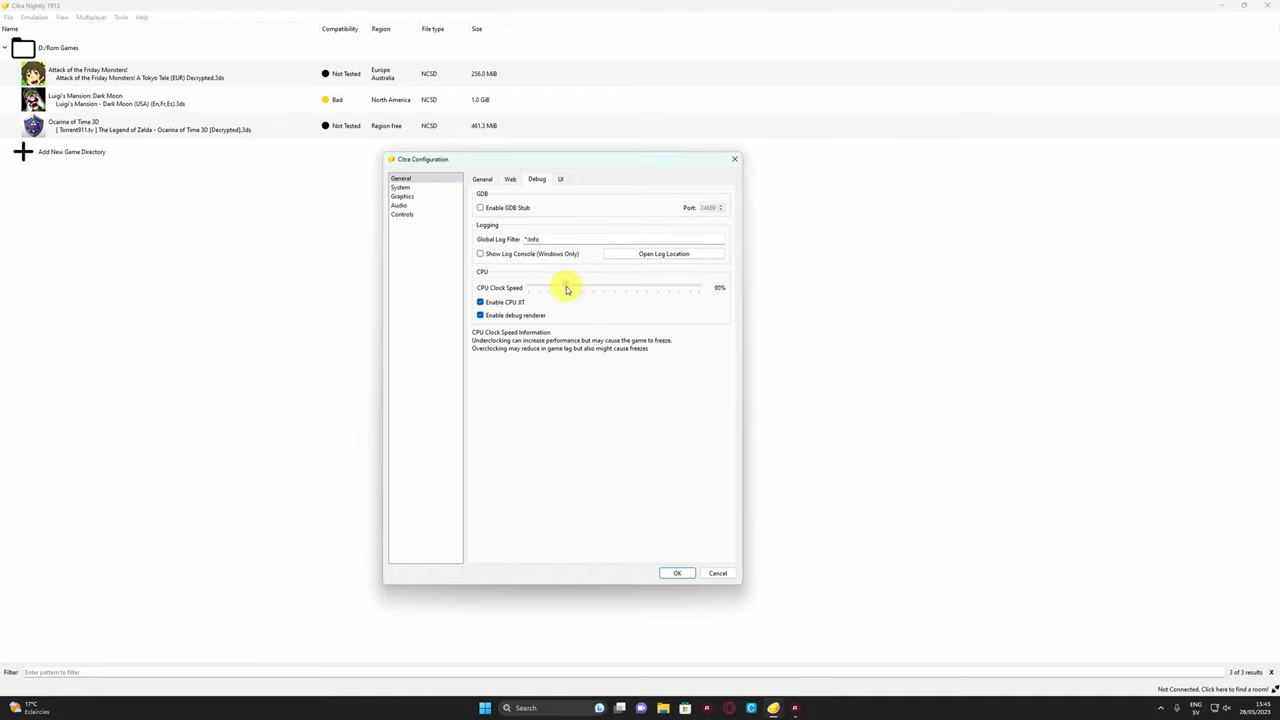
drag(555, 288, 568, 288)
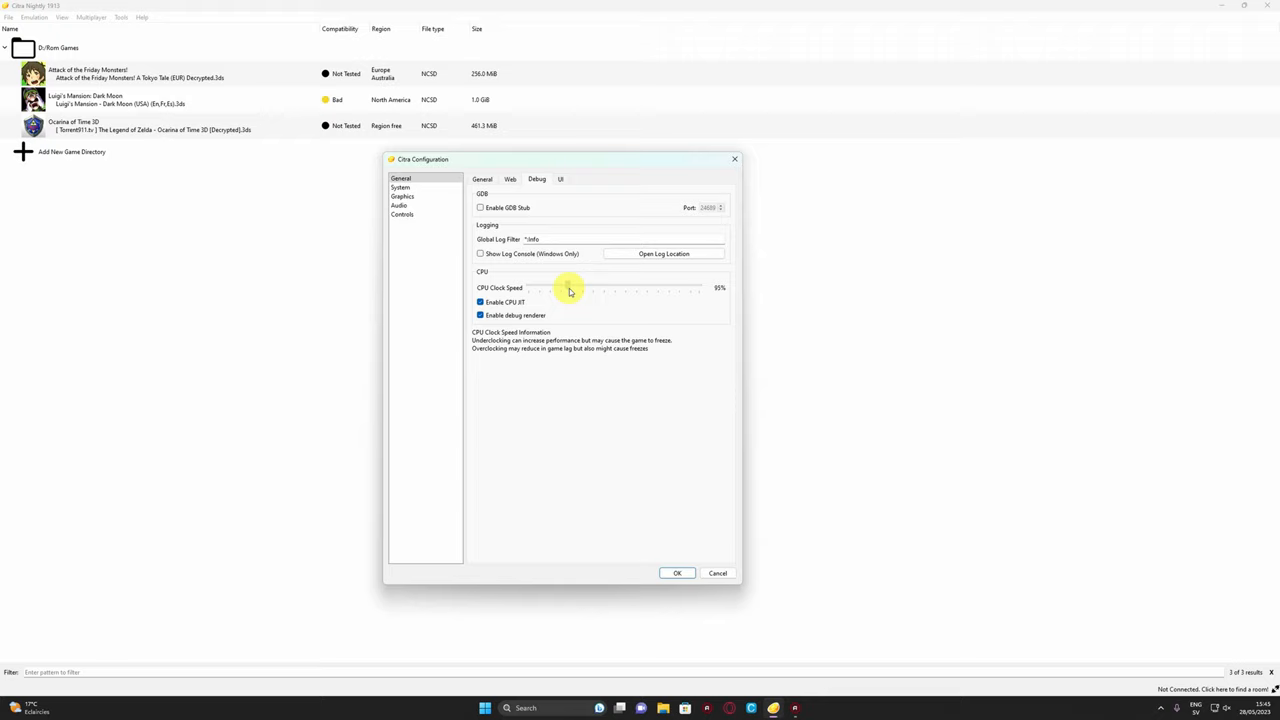
drag(560, 288, 575, 288)
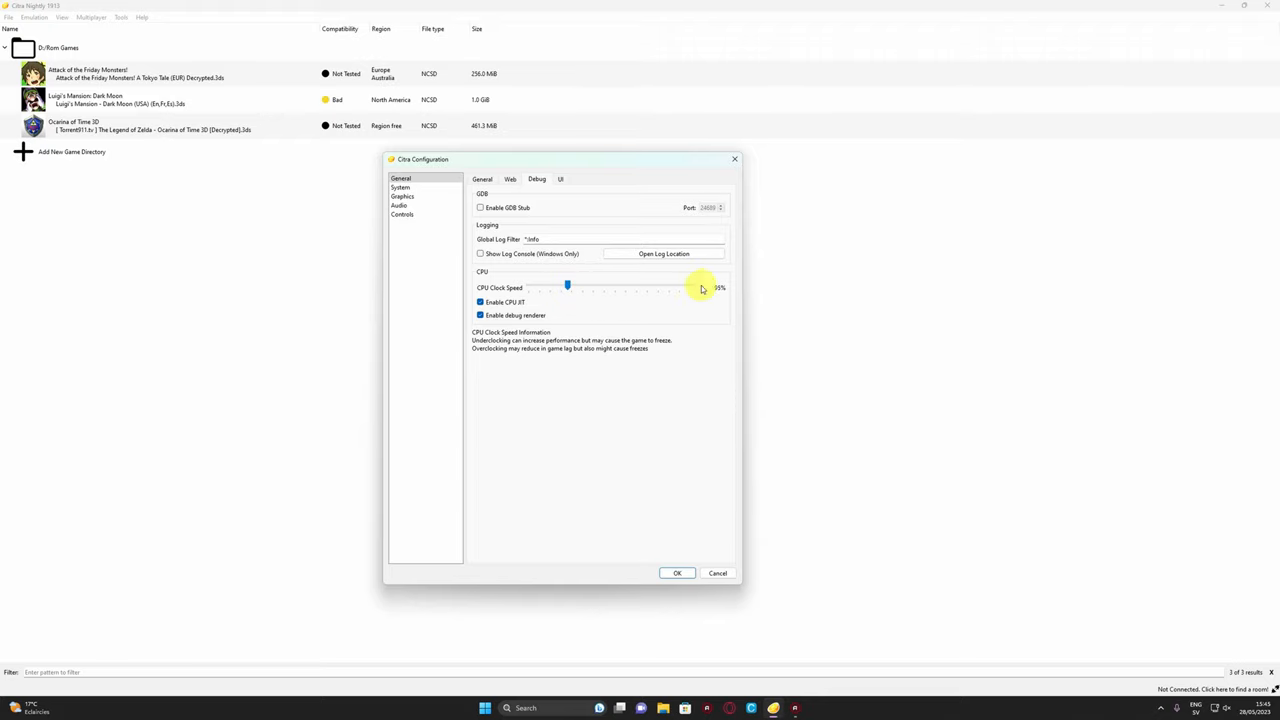
mouse_move(570, 432)
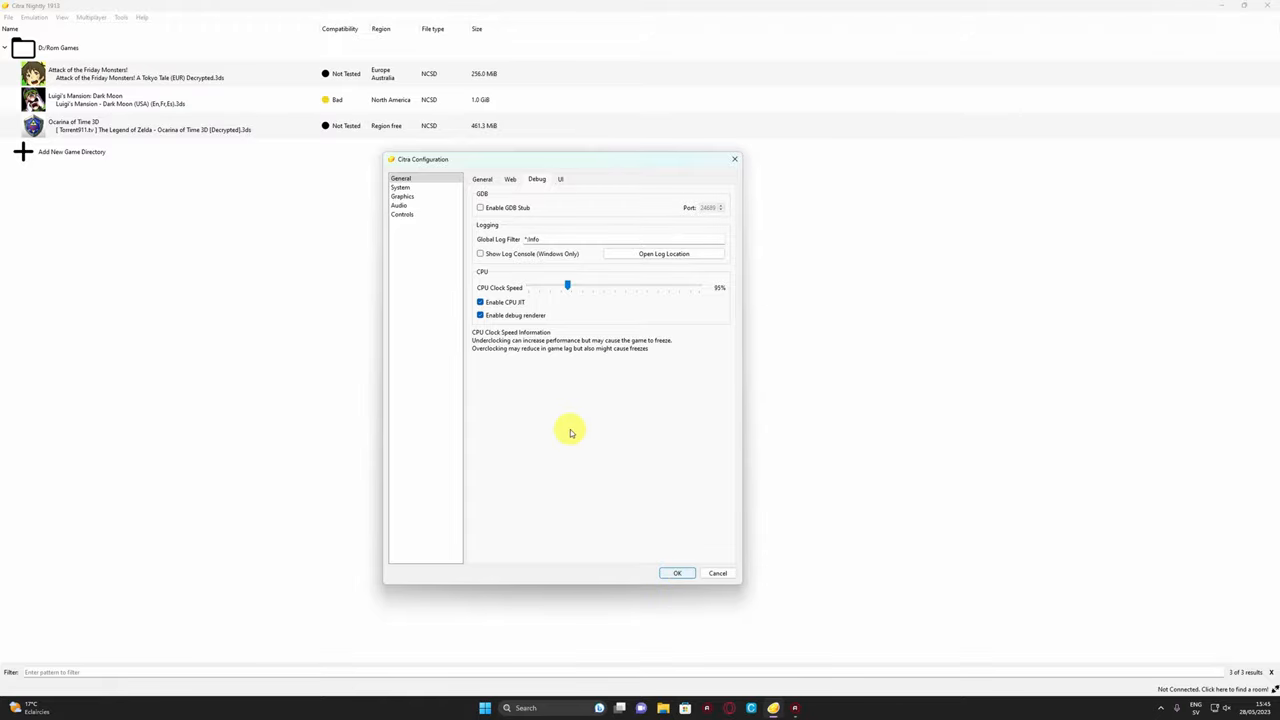
click(676, 572)
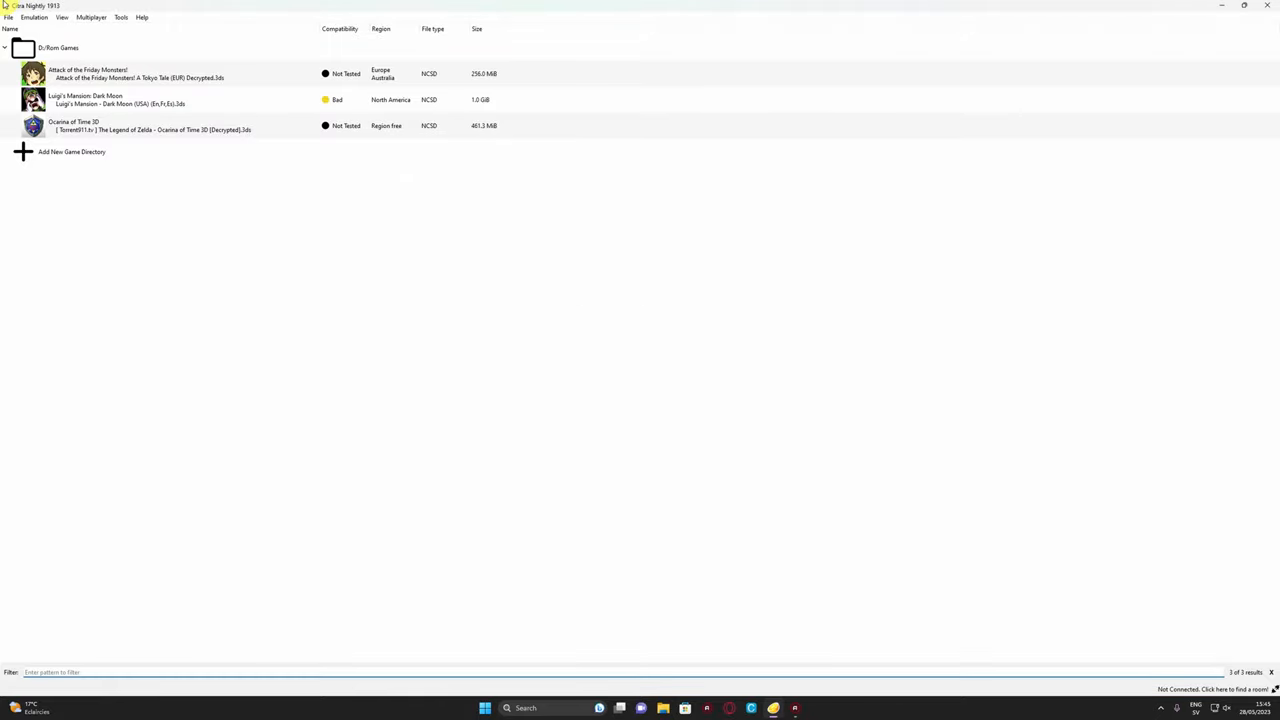
- Reopen the configuration on the Debug tab, showing CPU Clock Speed at 95%
click(34, 17)
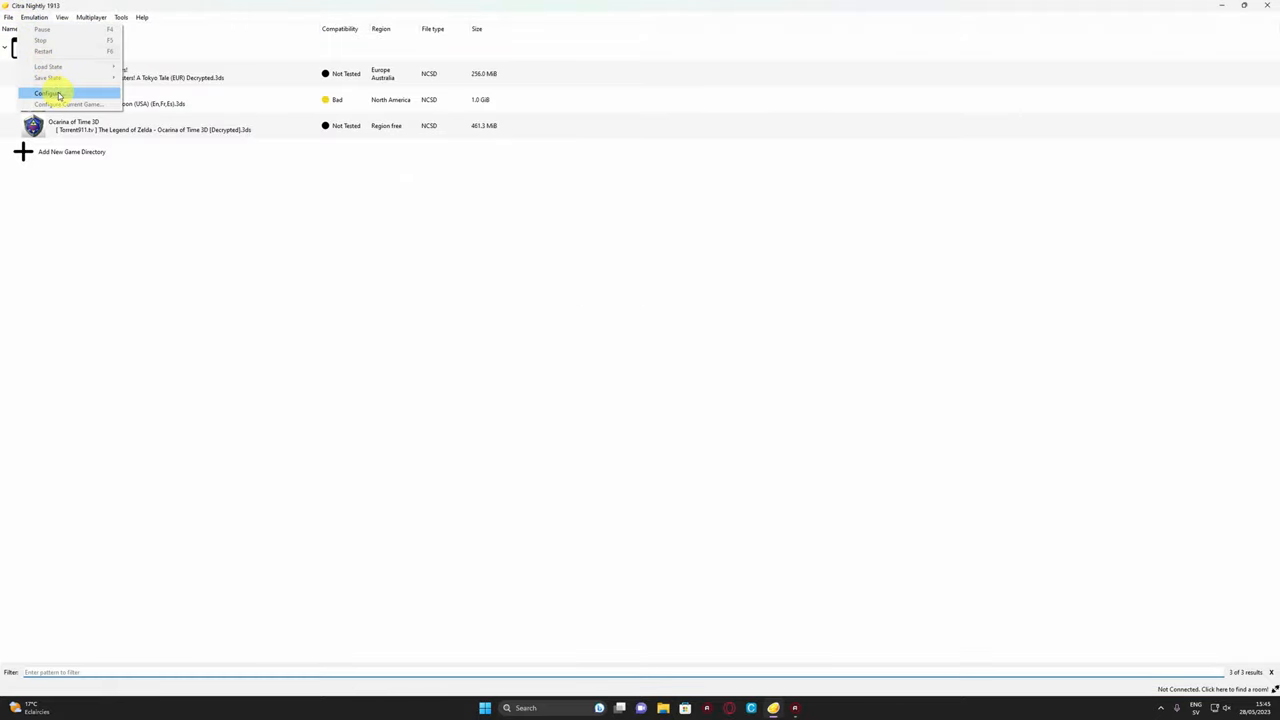
click(44, 93)
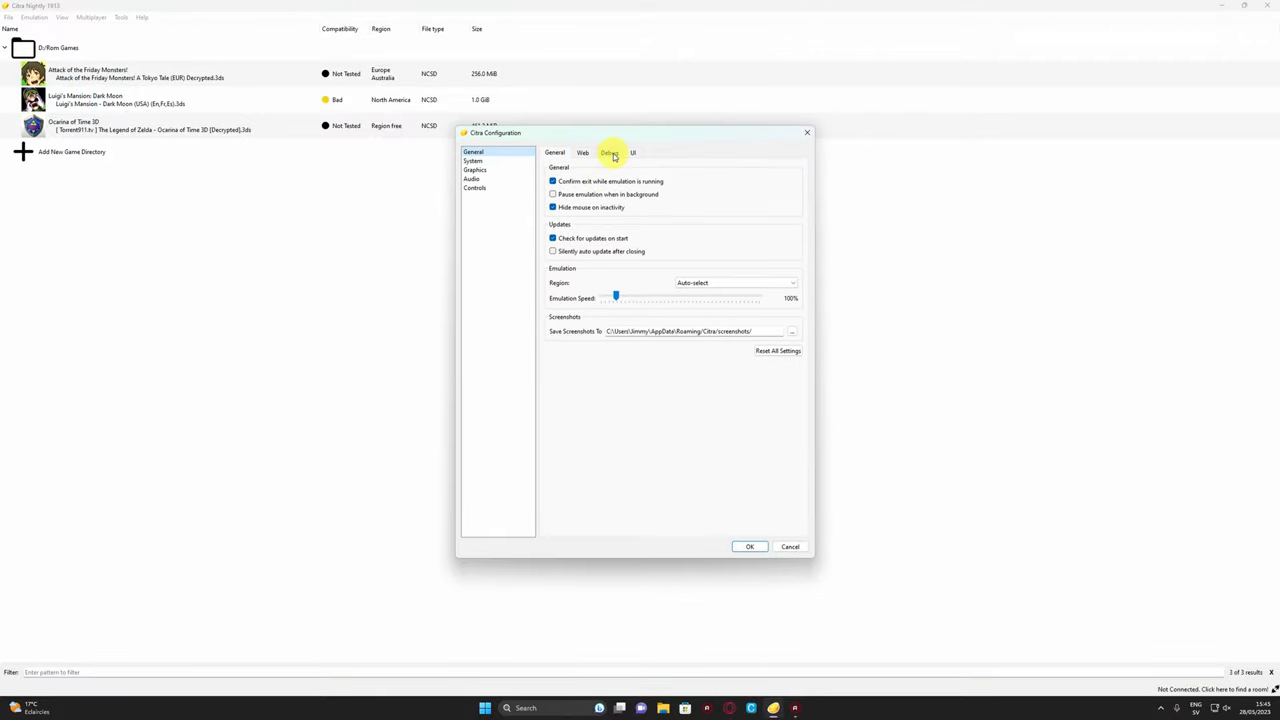
click(609, 152)
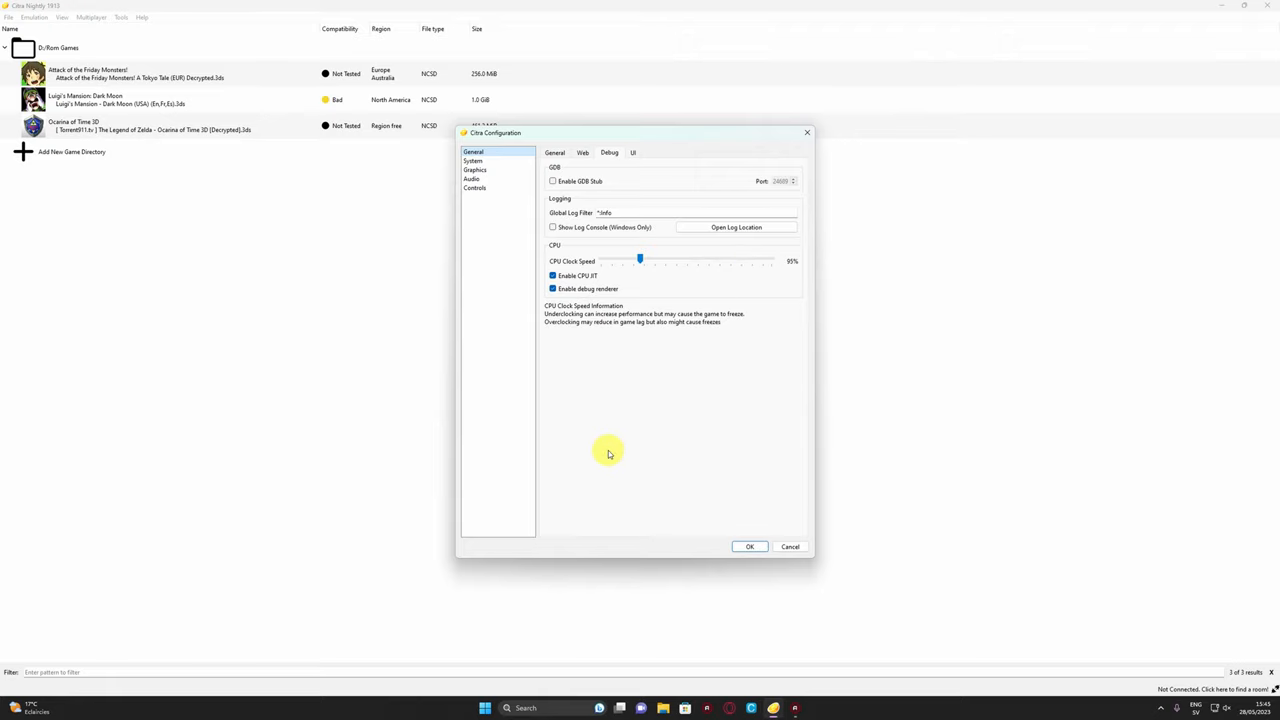
mouse_move(614, 434)
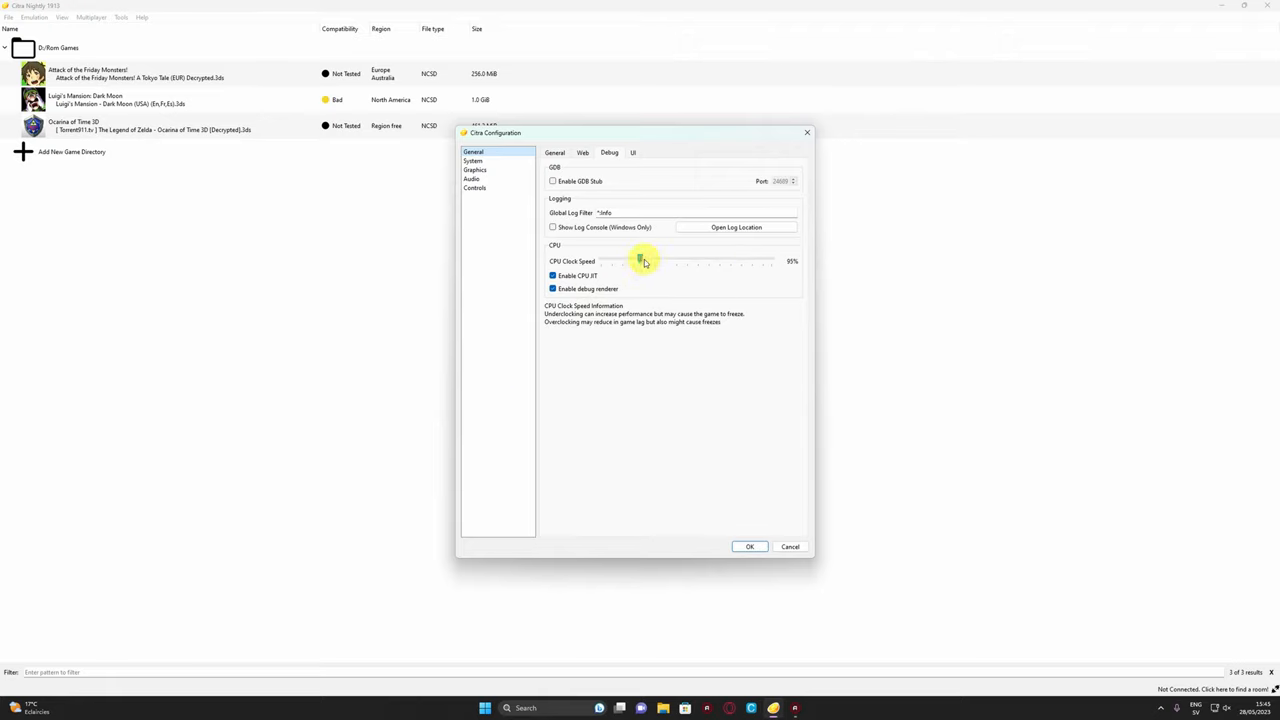
- Move the CPU Clock Speed slider through 50%, 25%, 20%, 95%, 30%, 25% and 80%, then readjust
drag(640, 261, 620, 261)
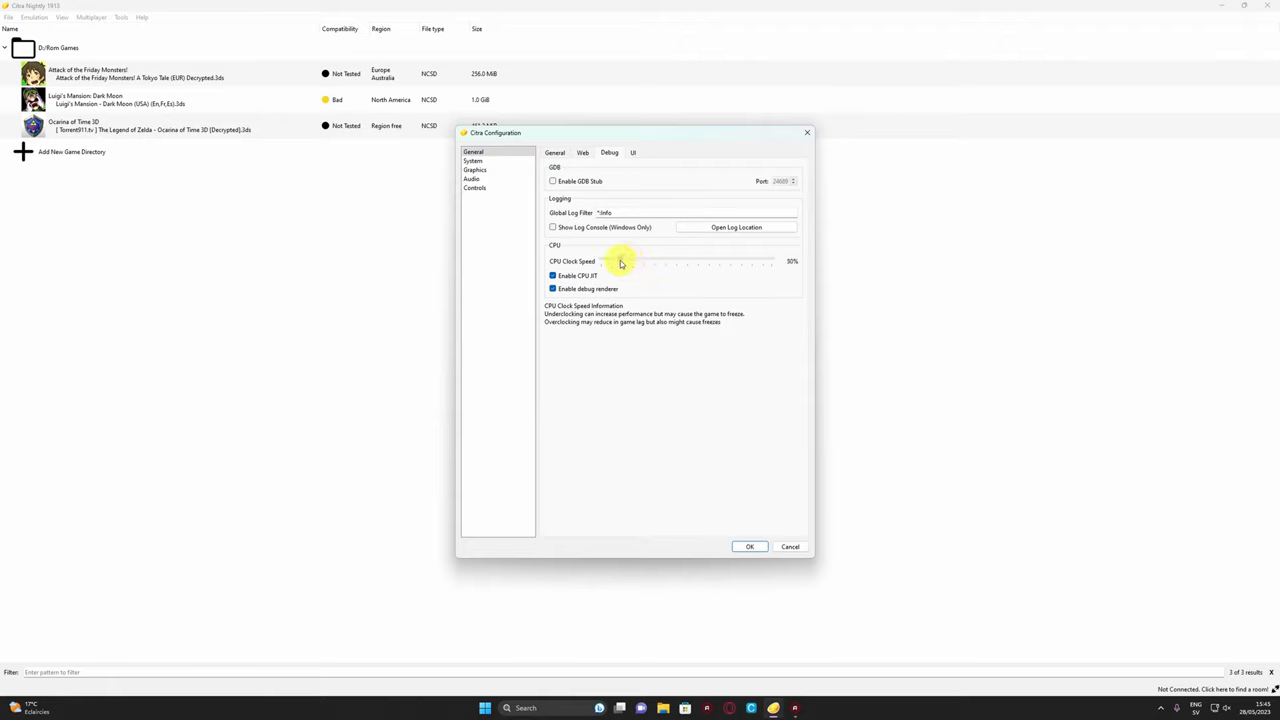
drag(618, 261, 608, 261)
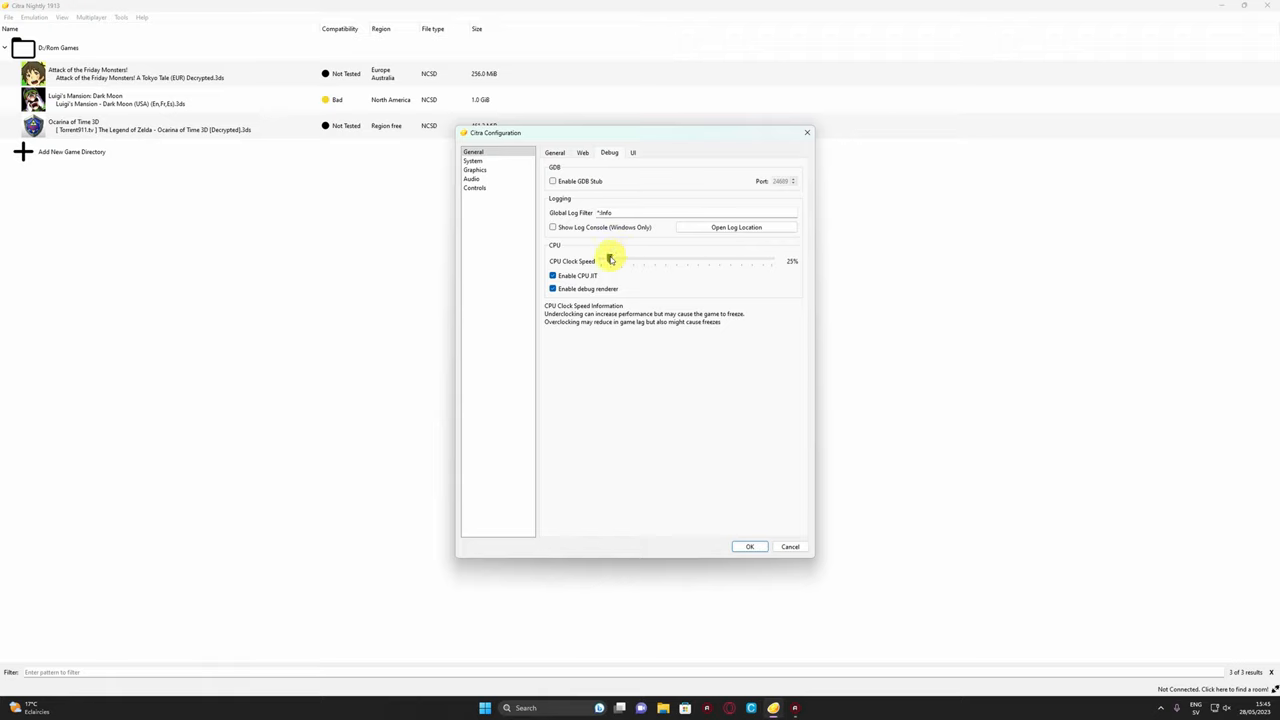
drag(611, 260, 607, 260)
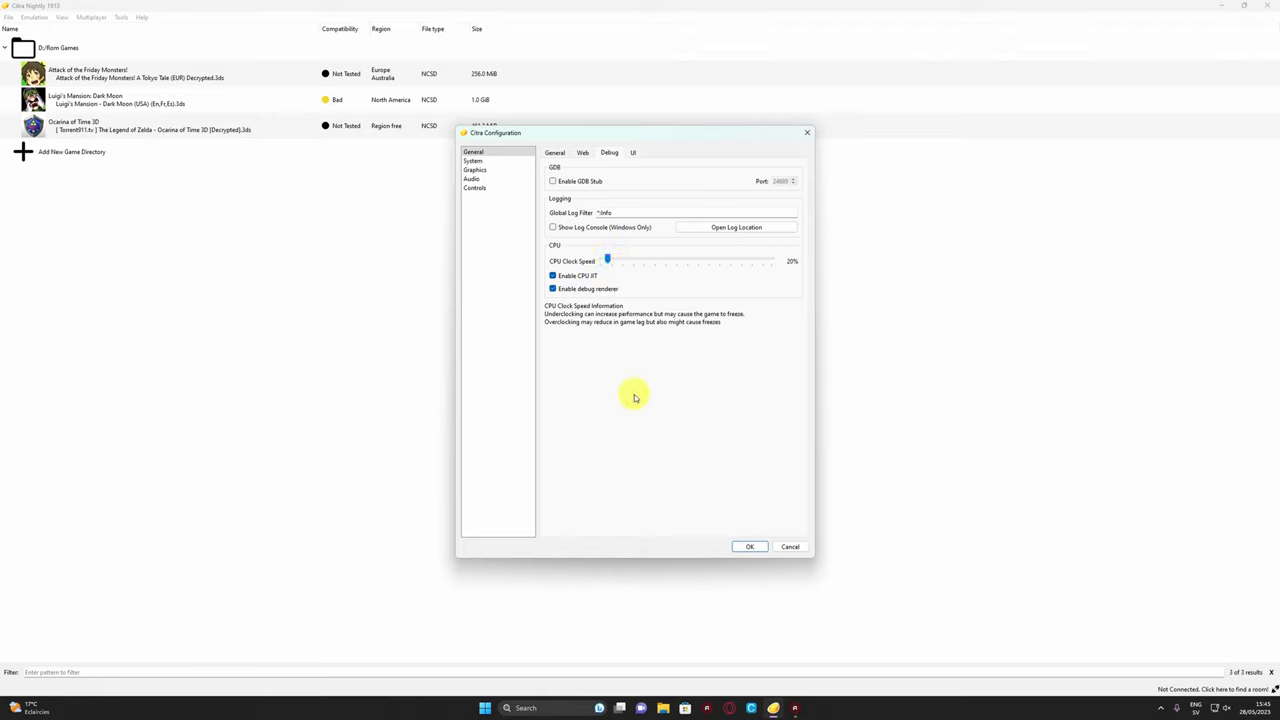
mouse_move(620, 385)
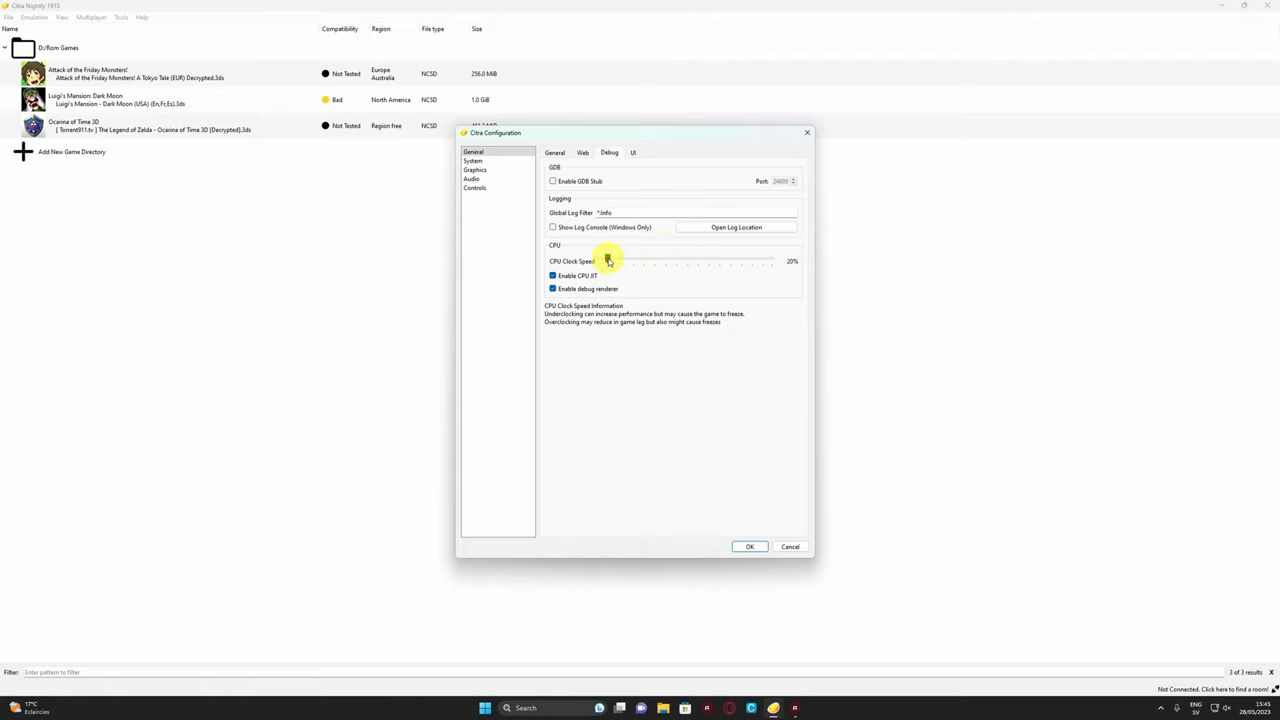
mouse_move(611, 261)
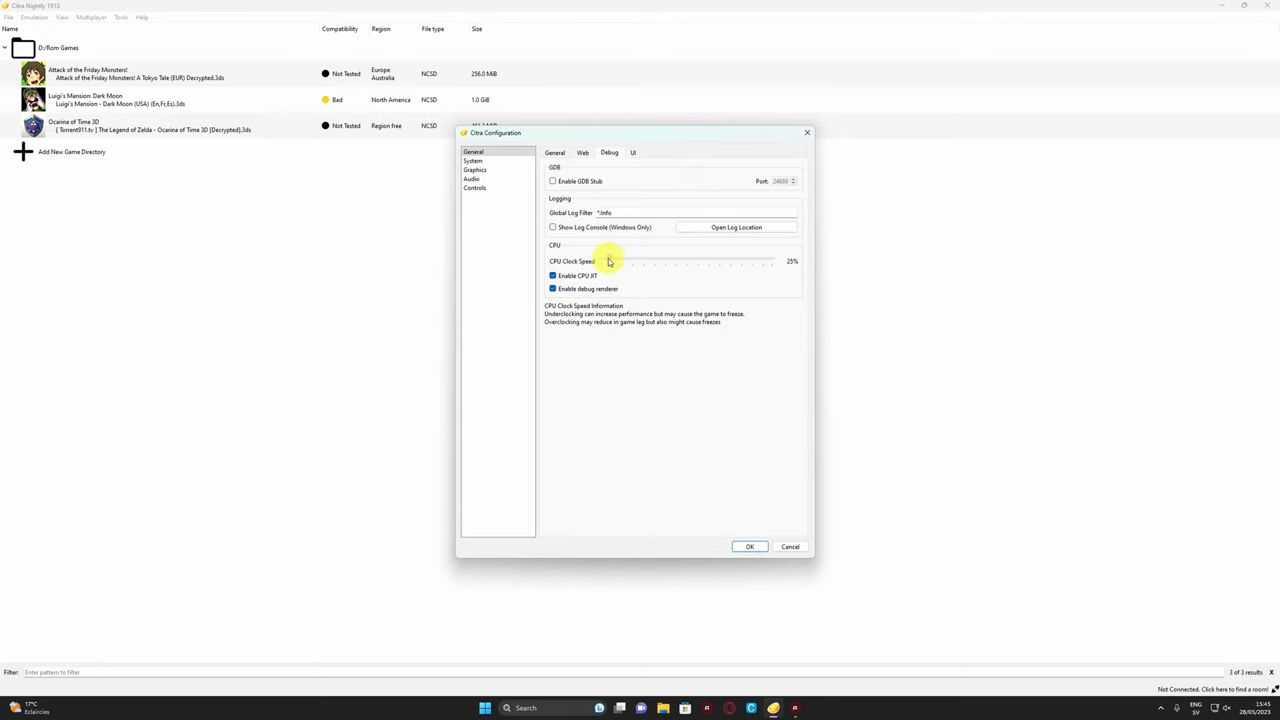
drag(608, 261, 639, 261)
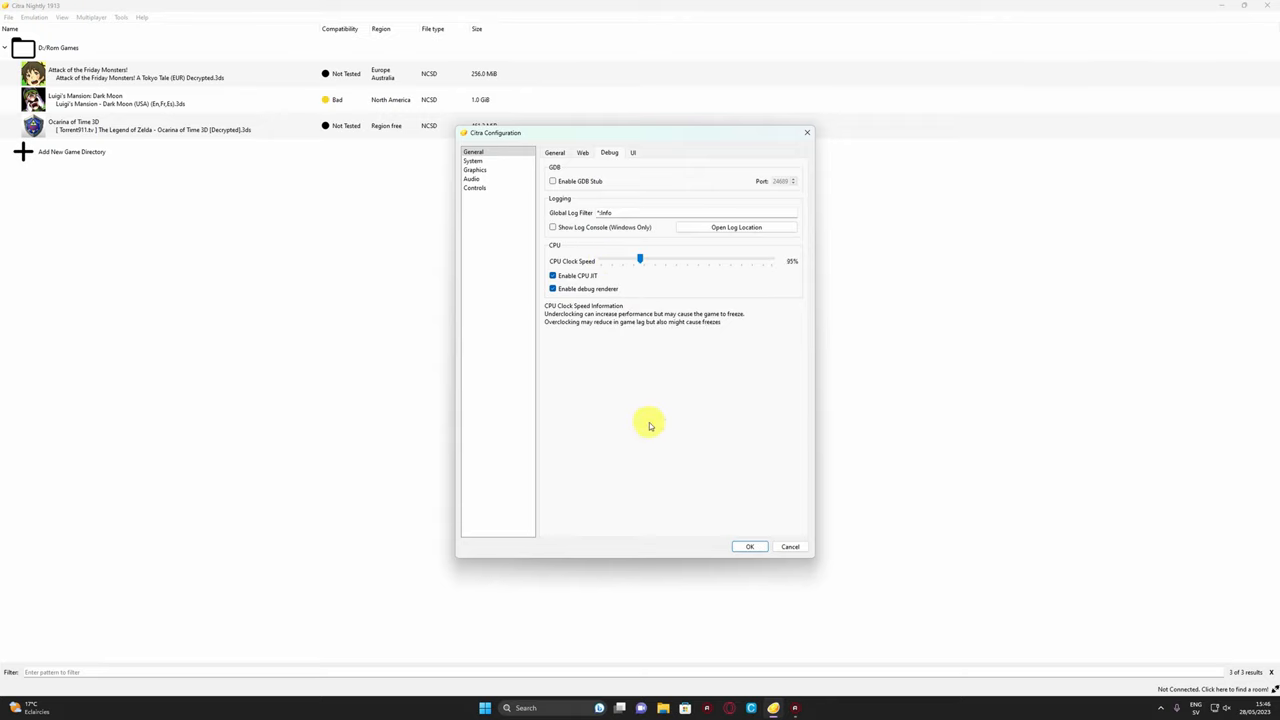
mouse_move(659, 281)
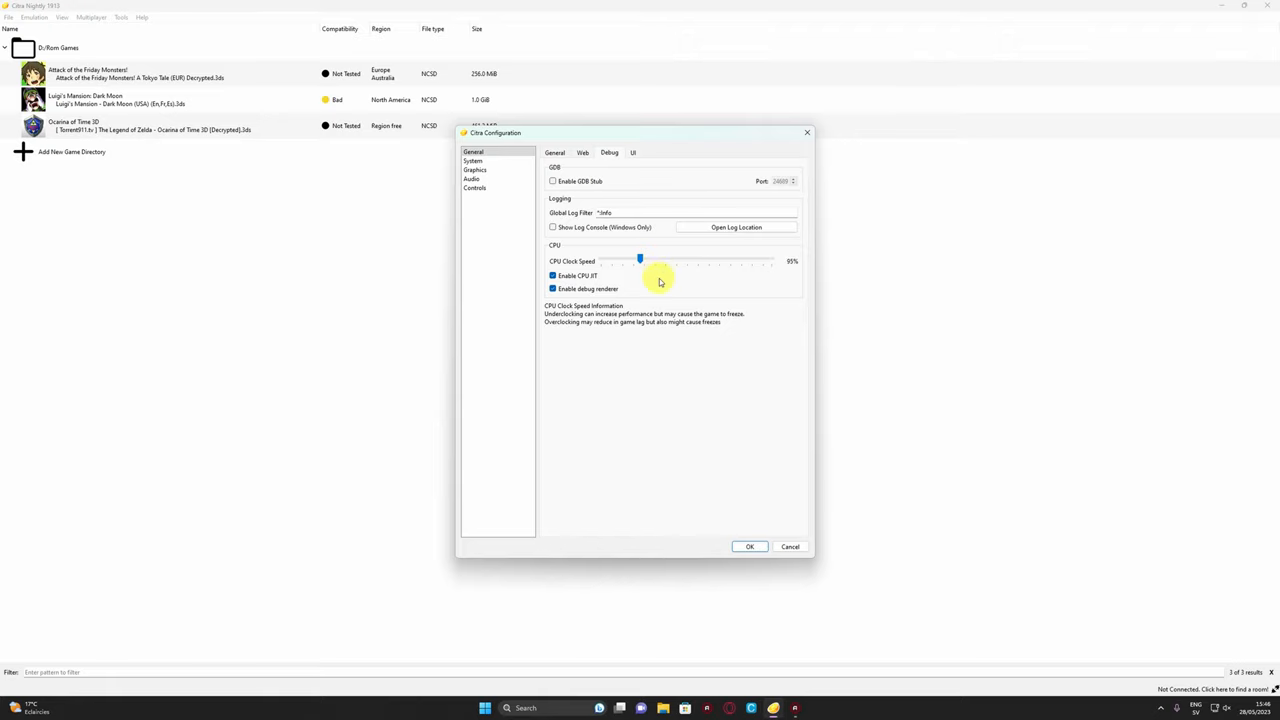
mouse_move(689, 435)
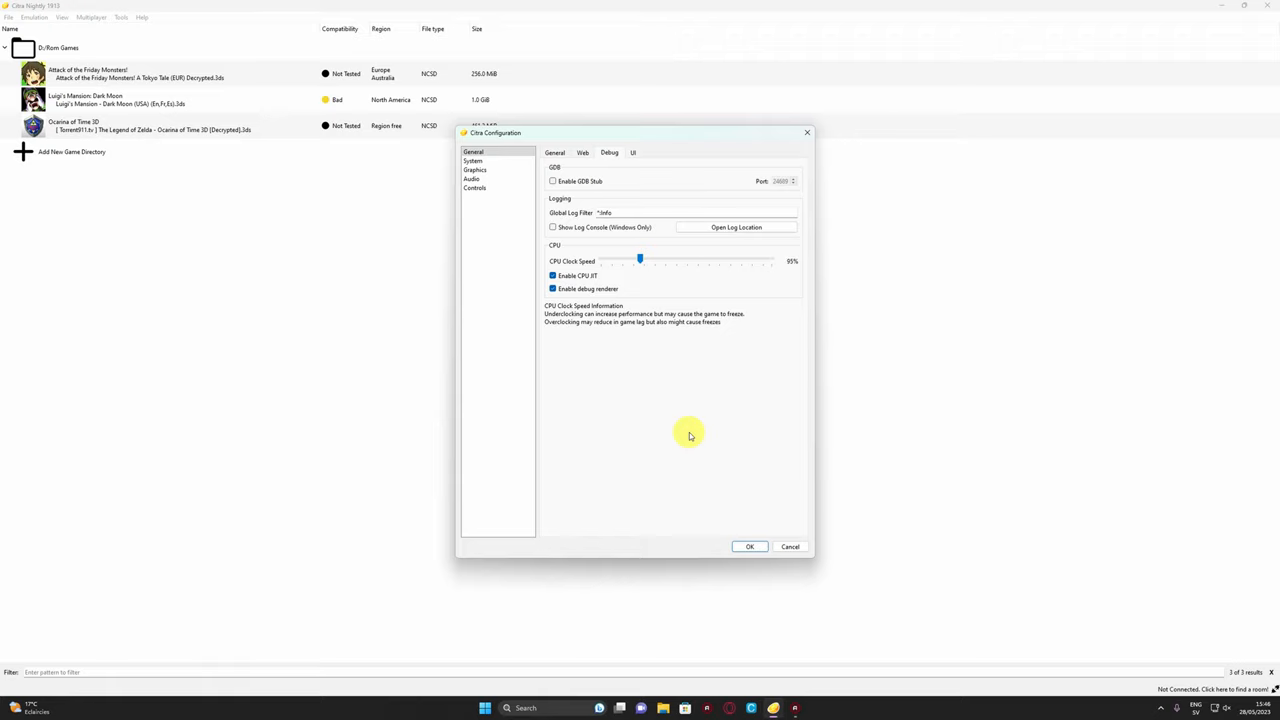
mouse_move(665, 481)
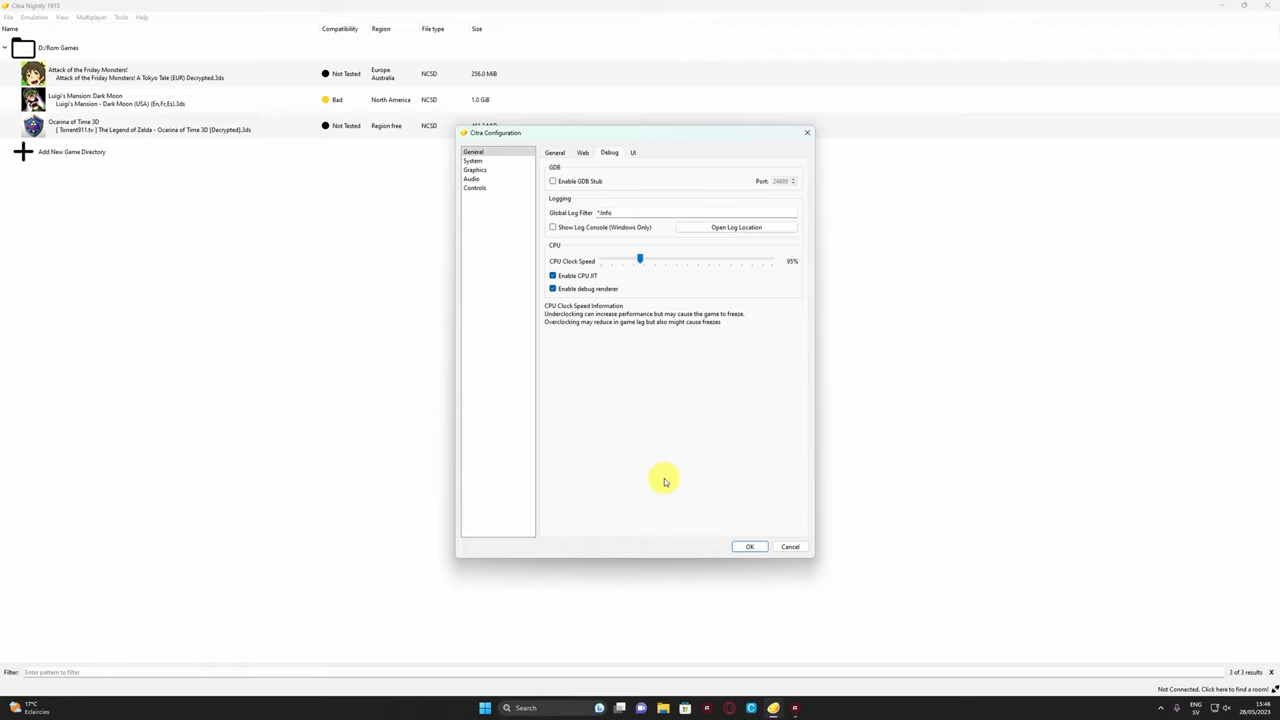
mouse_move(700, 288)
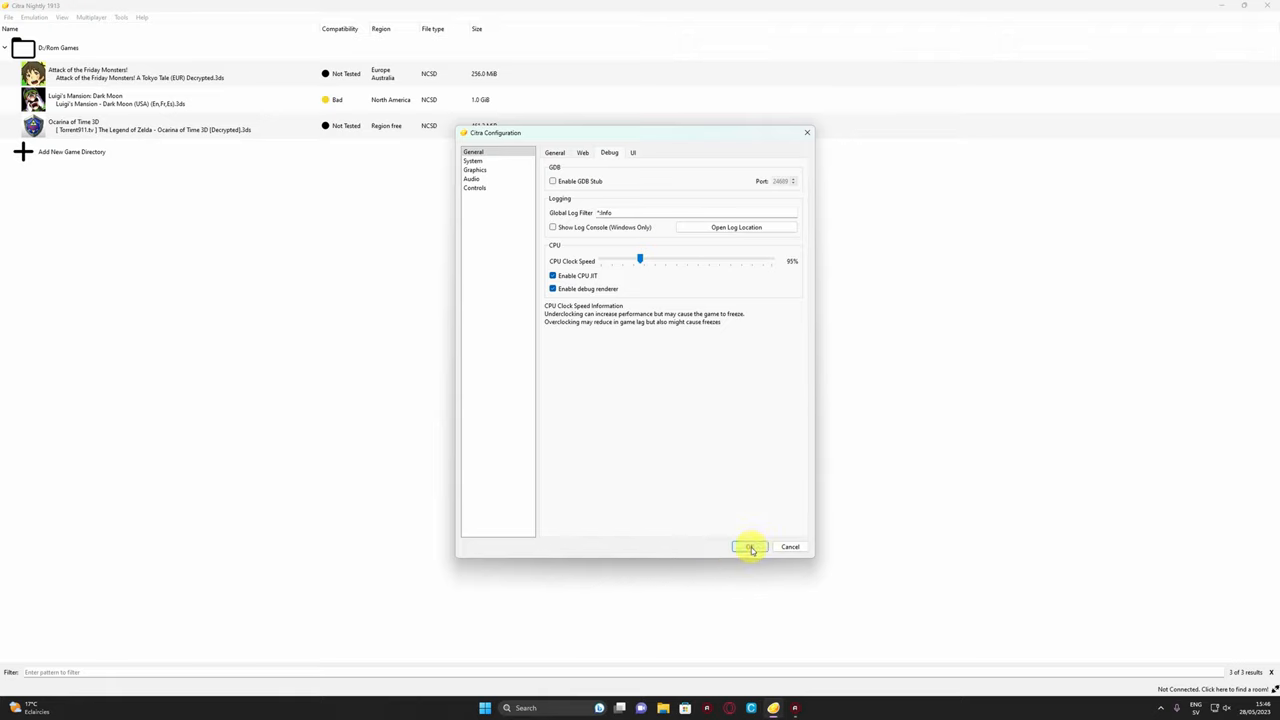
mouse_move(667, 349)
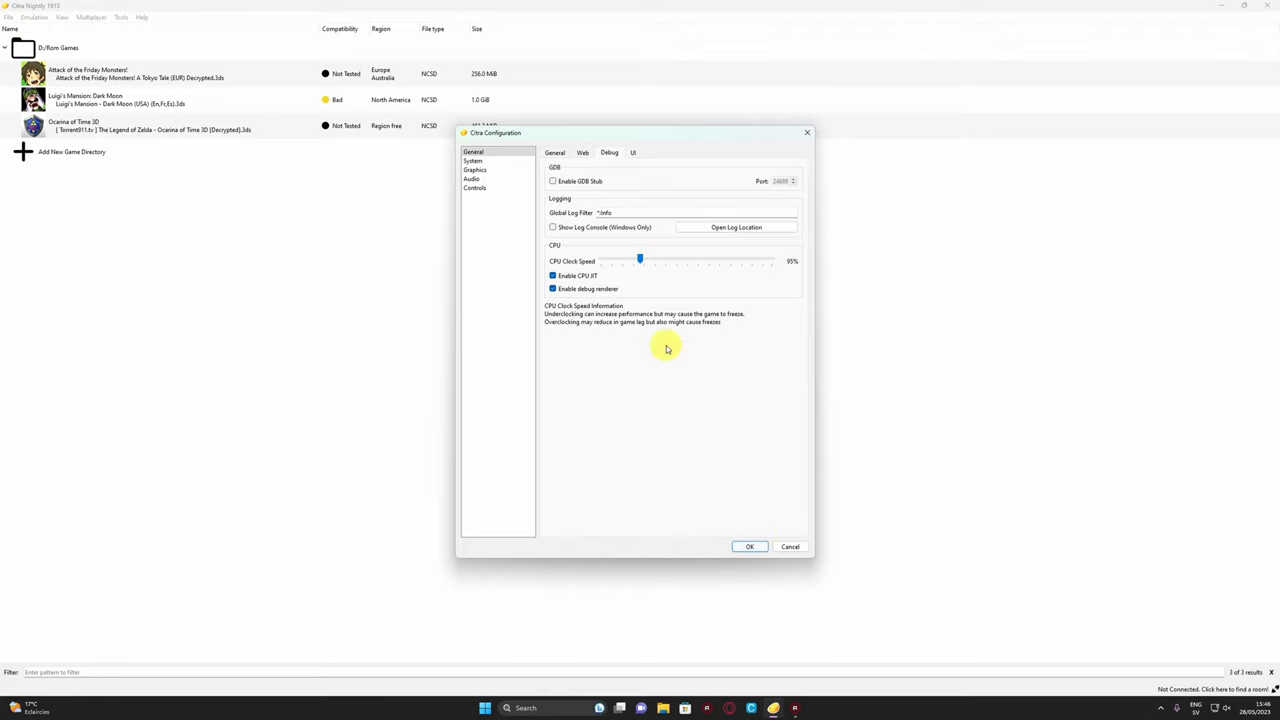
drag(640, 260, 613, 260)
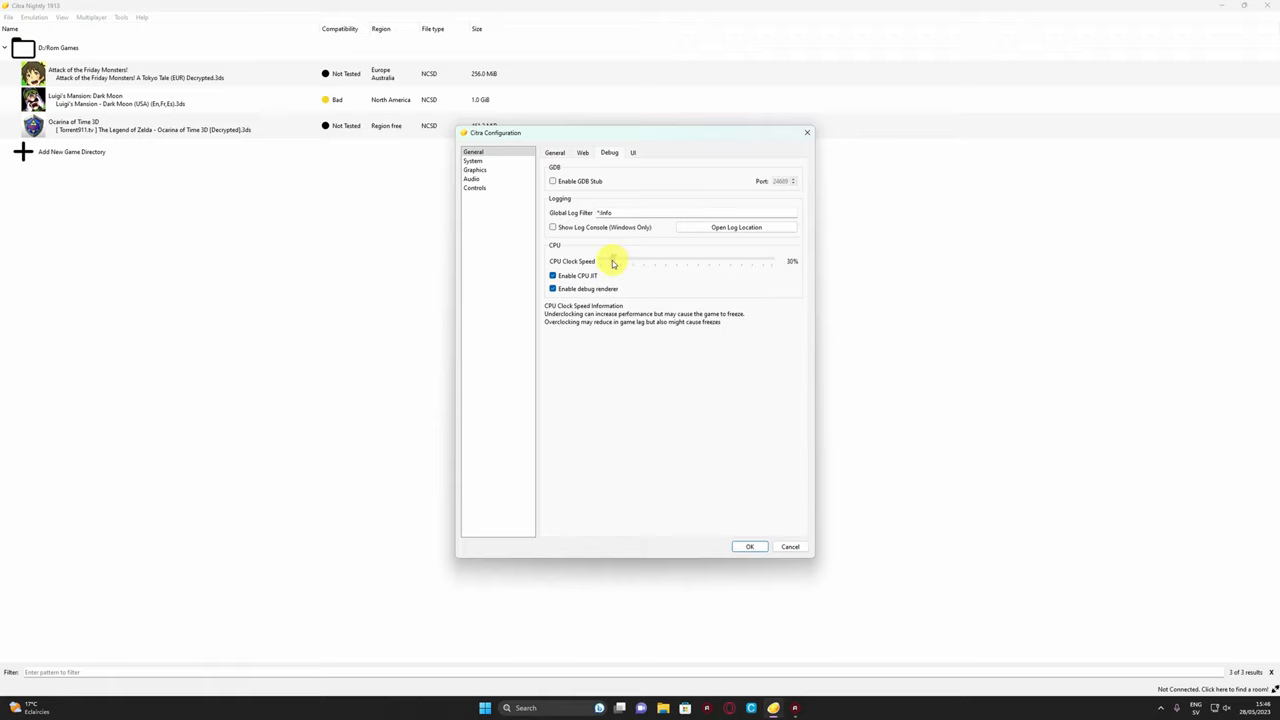
drag(615, 261, 608, 261)
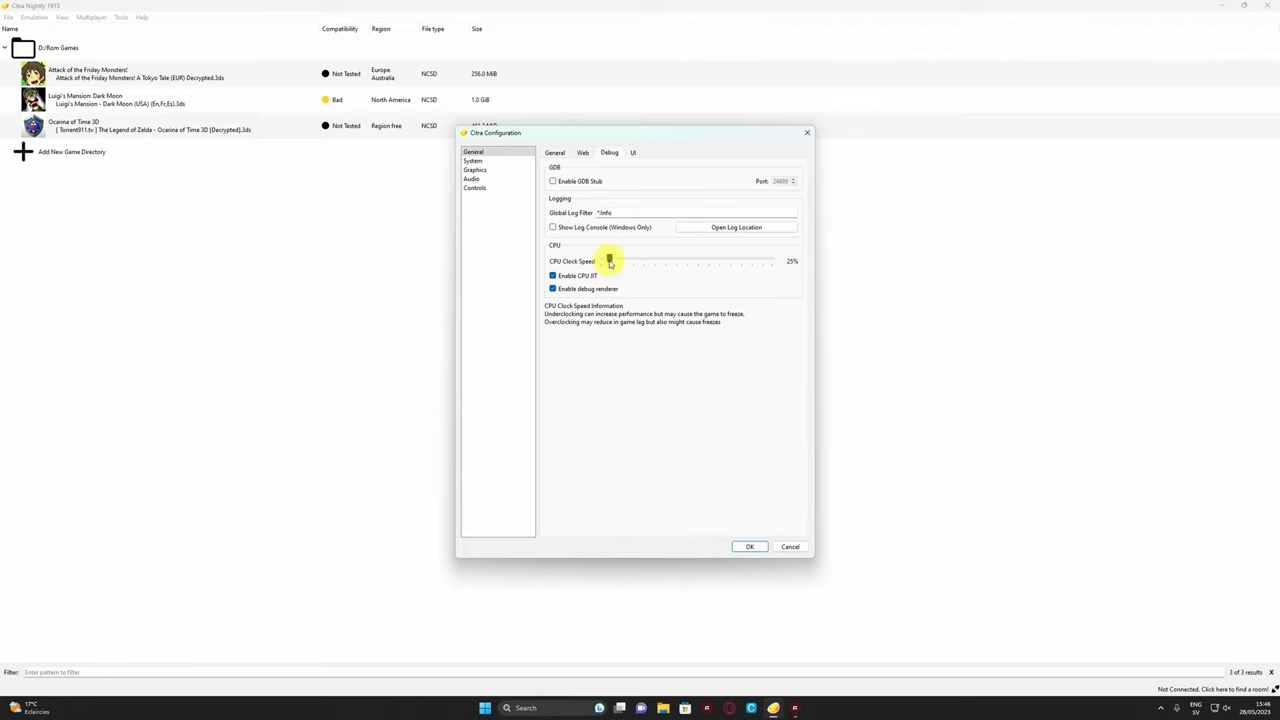
drag(610, 261, 635, 261)
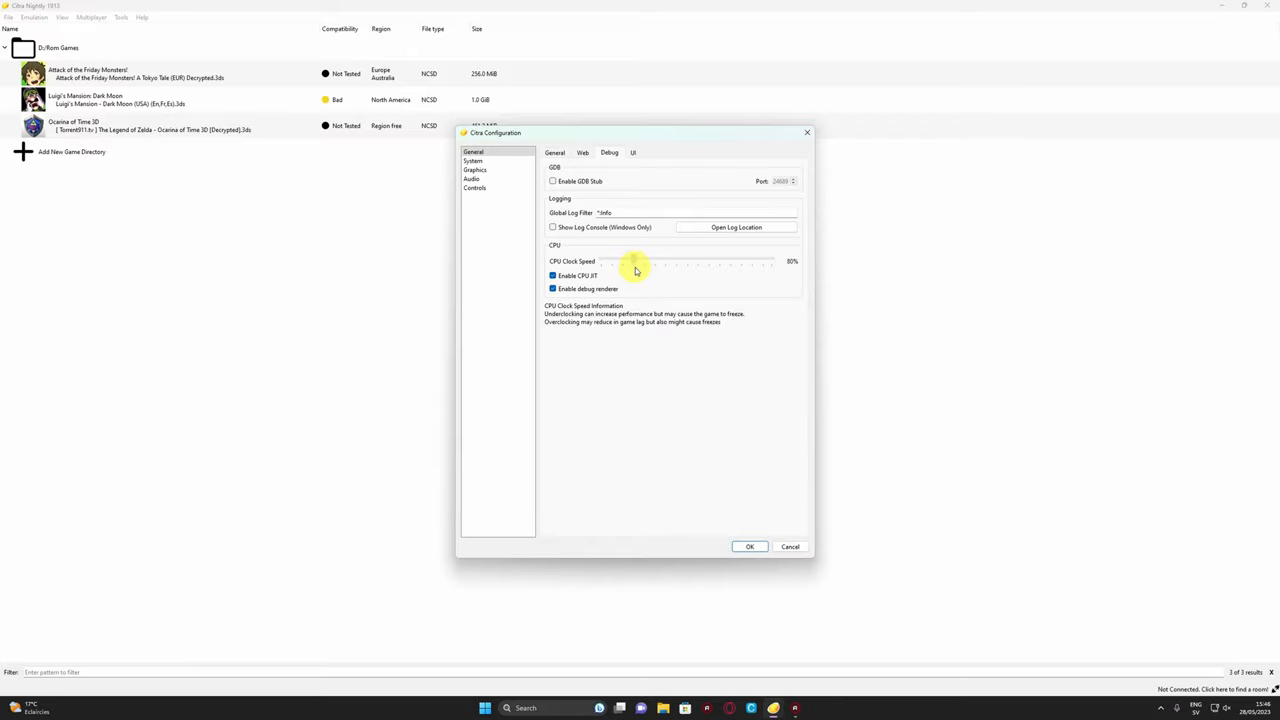
drag(635, 260, 640, 260)
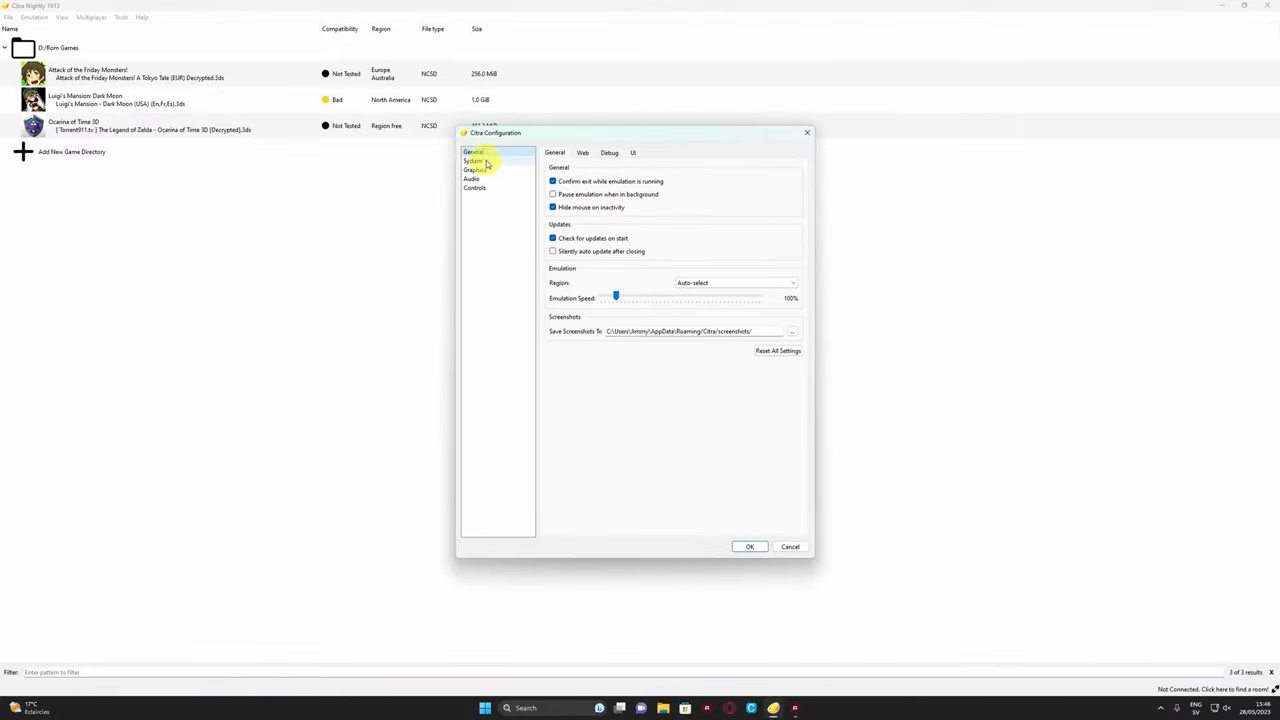
- Change Graphics Internal Resolution from 8x Native to 3x Native (1200x720)
click(473, 161)
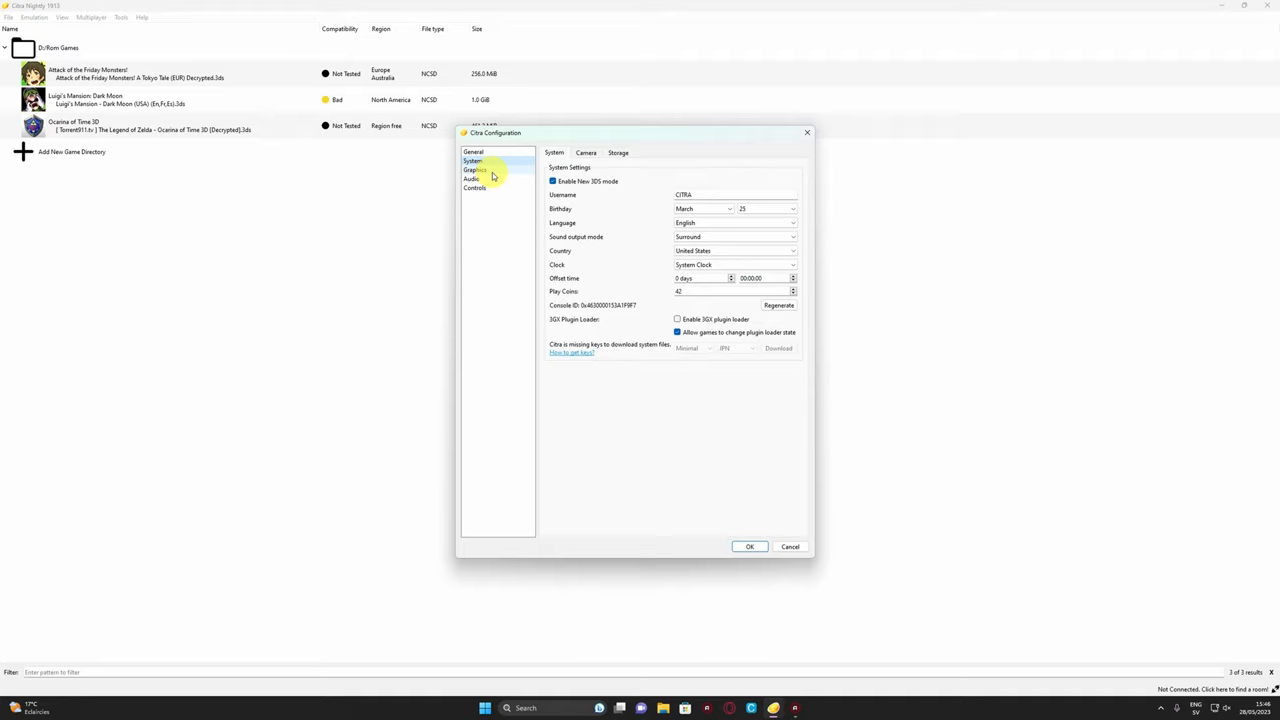
click(474, 169)
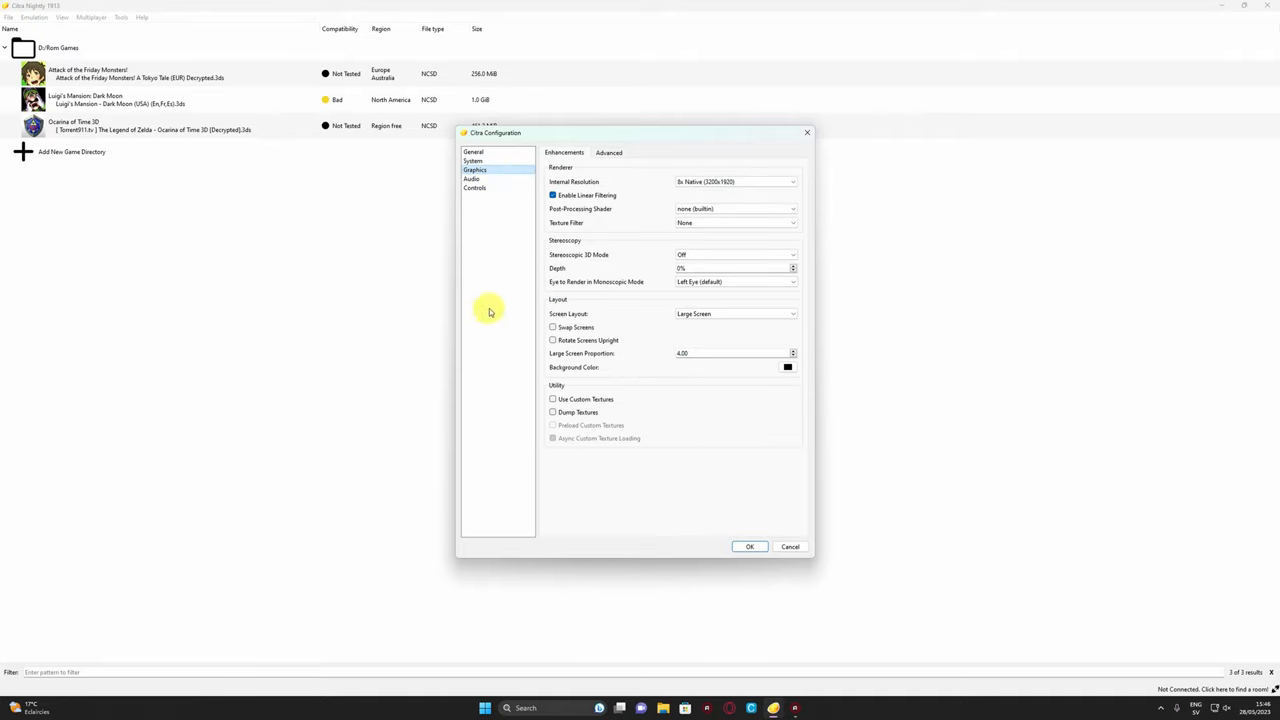
click(735, 181)
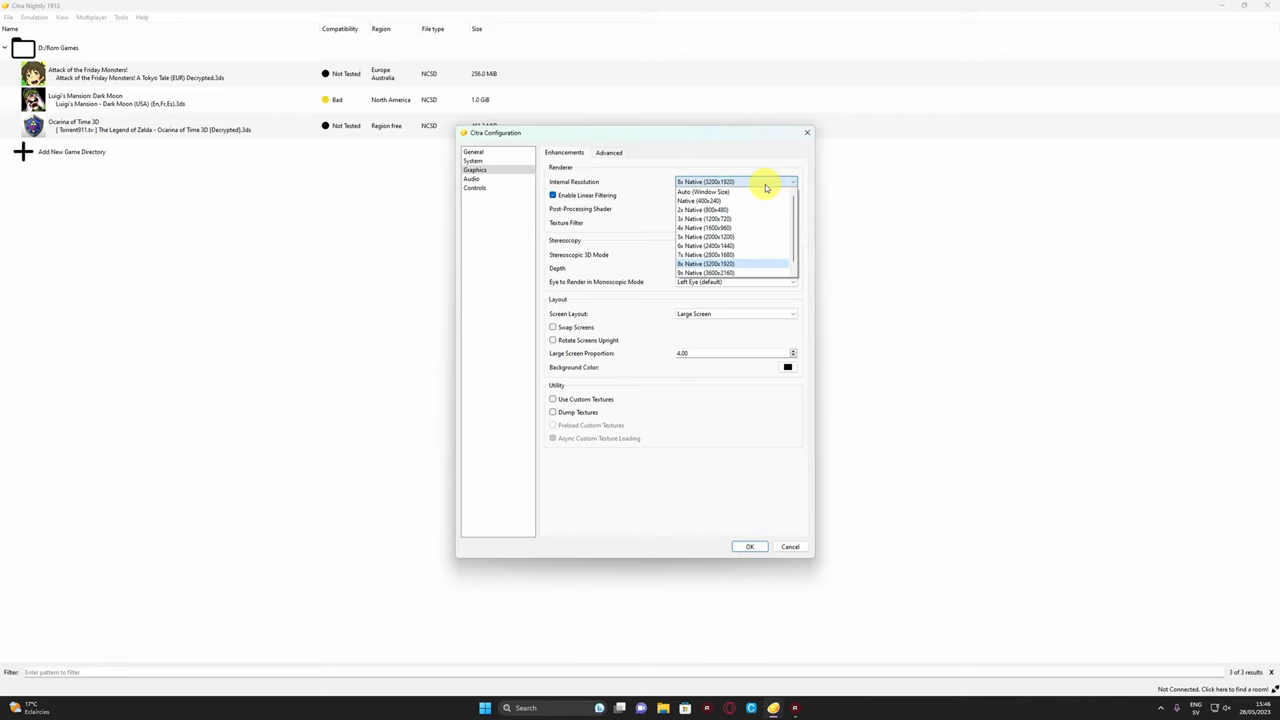
mouse_move(700, 210)
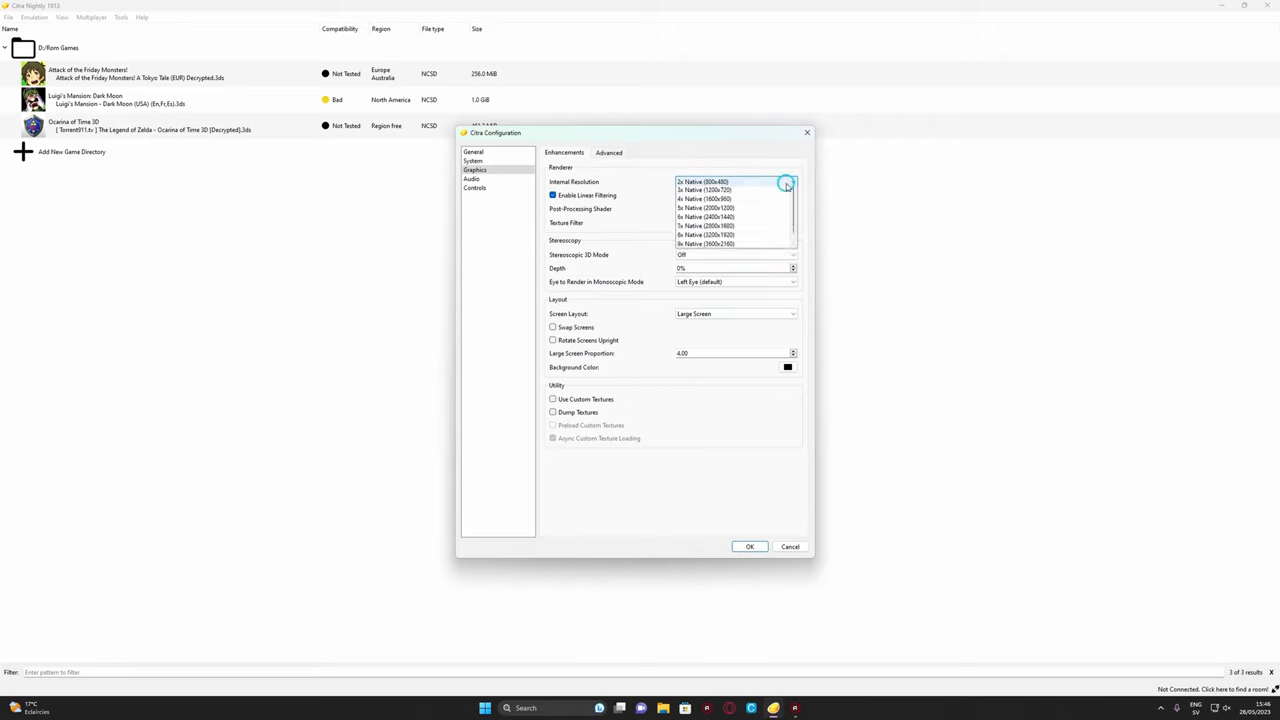
click(704, 189)
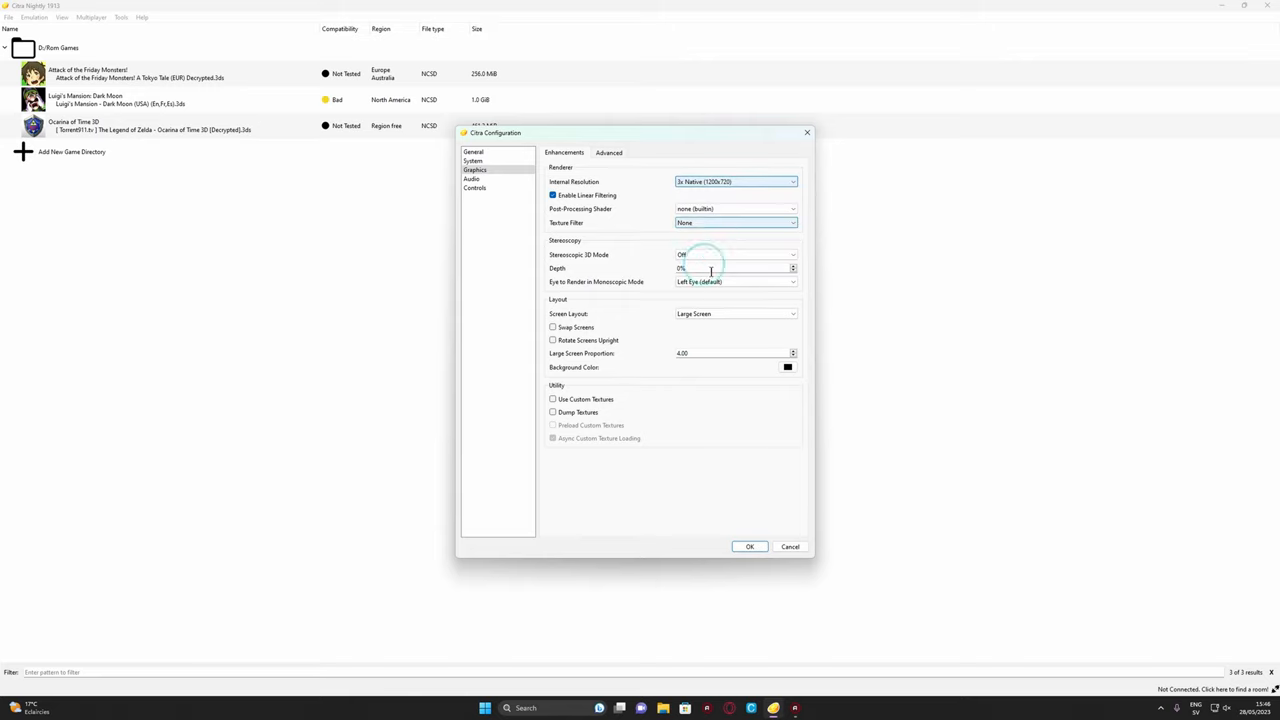
mouse_move(635, 479)
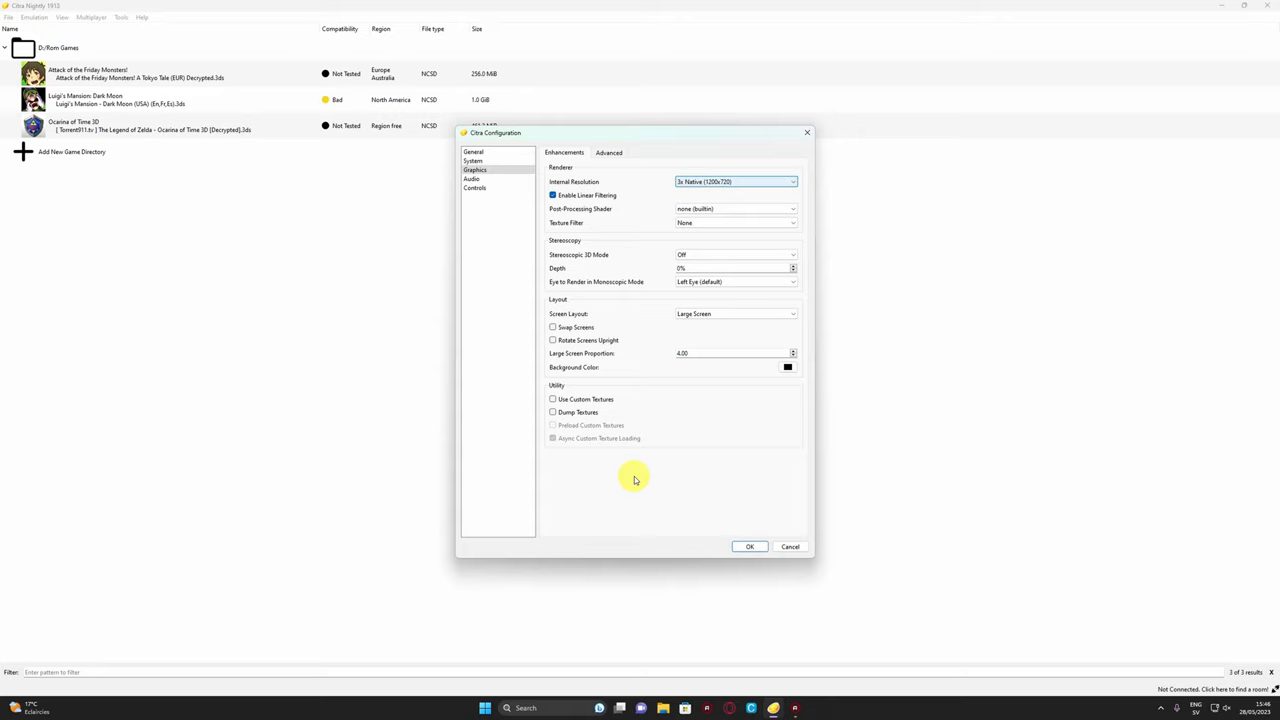
mouse_move(725, 414)
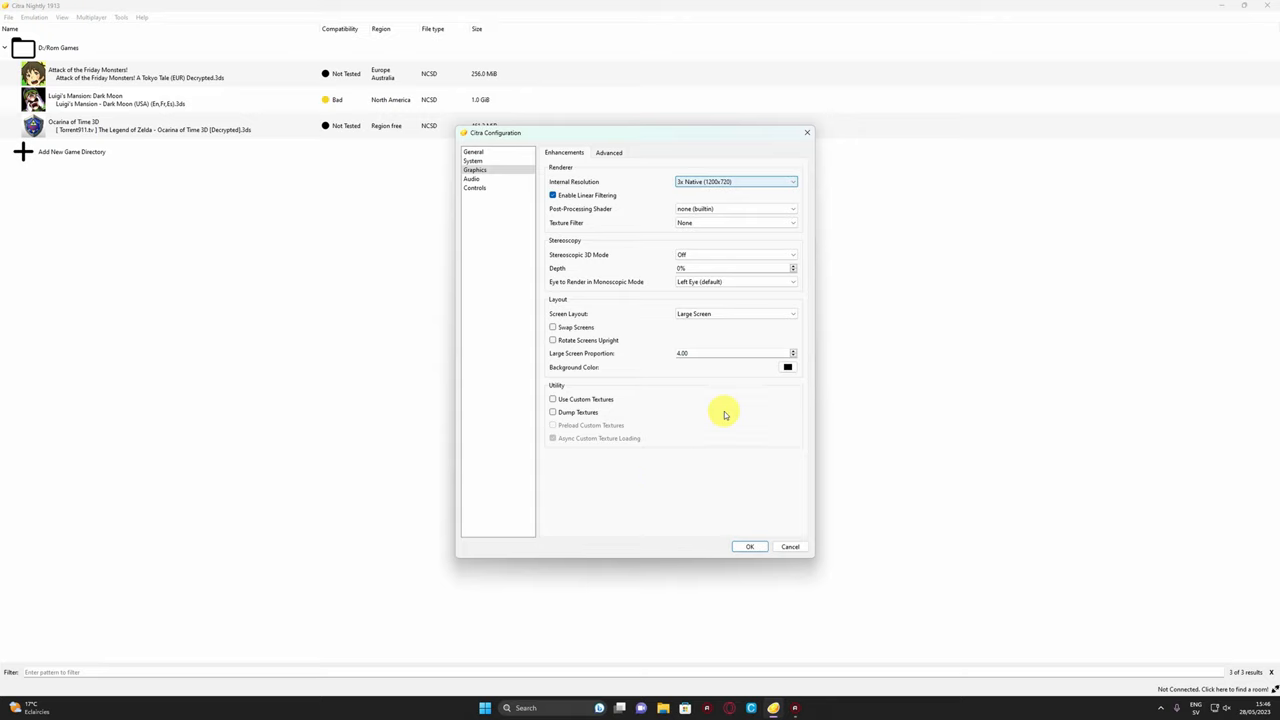
mouse_move(625, 203)
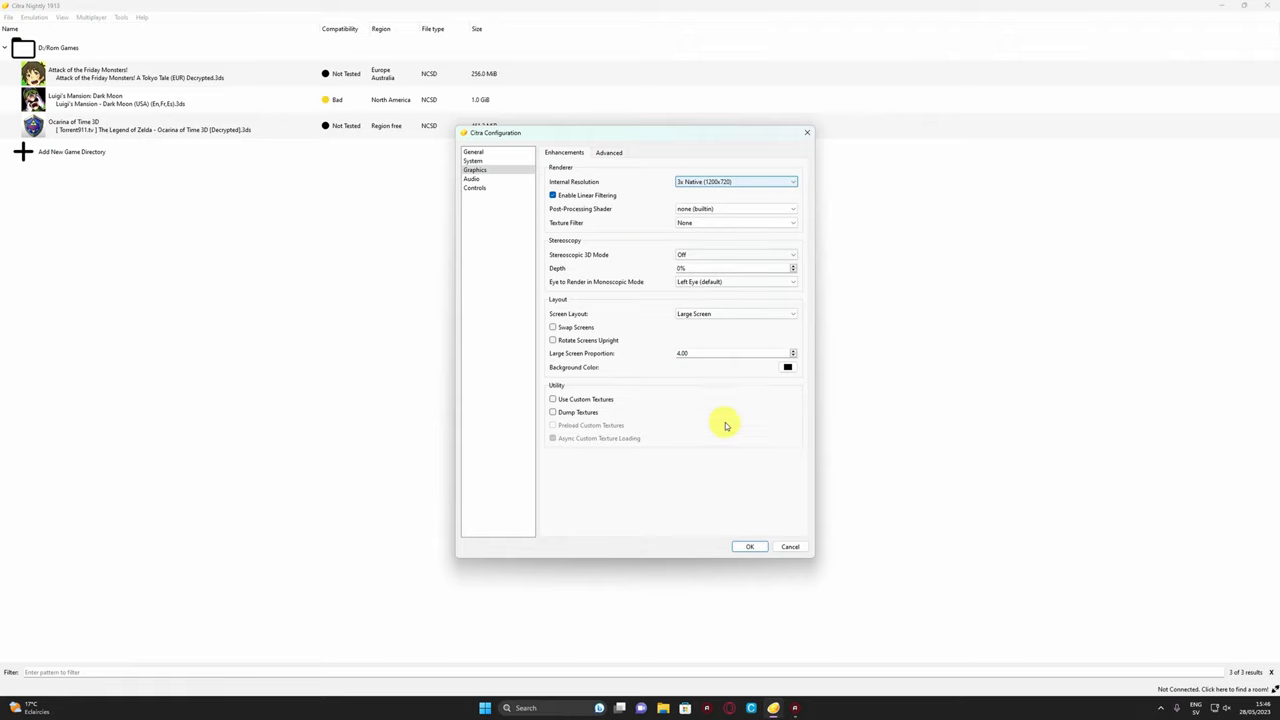
click(735, 181)
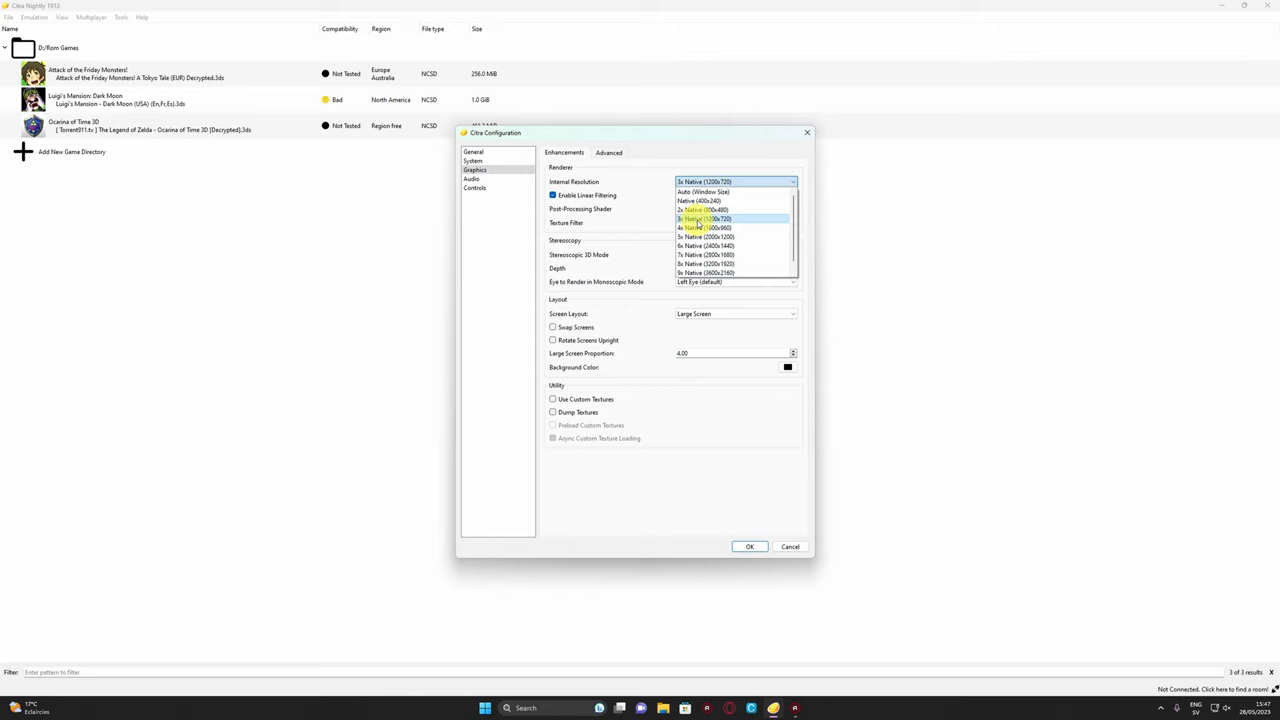
click(704, 218)
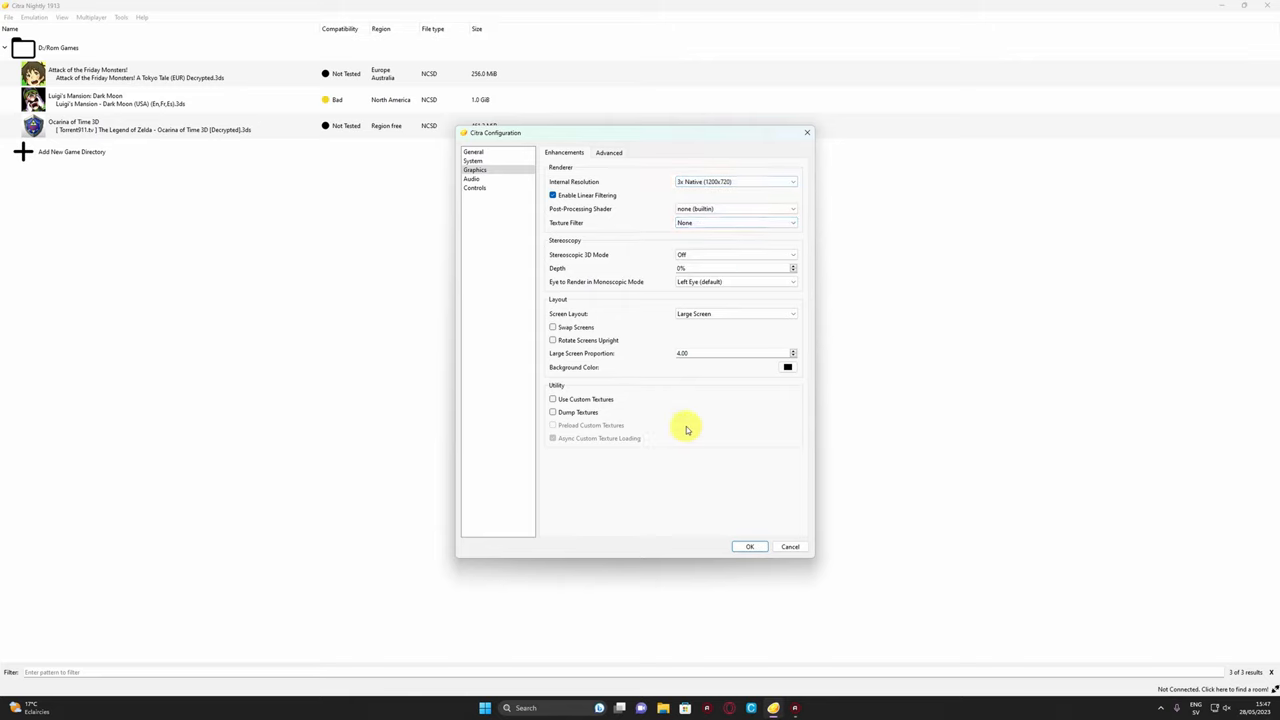
mouse_move(631, 228)
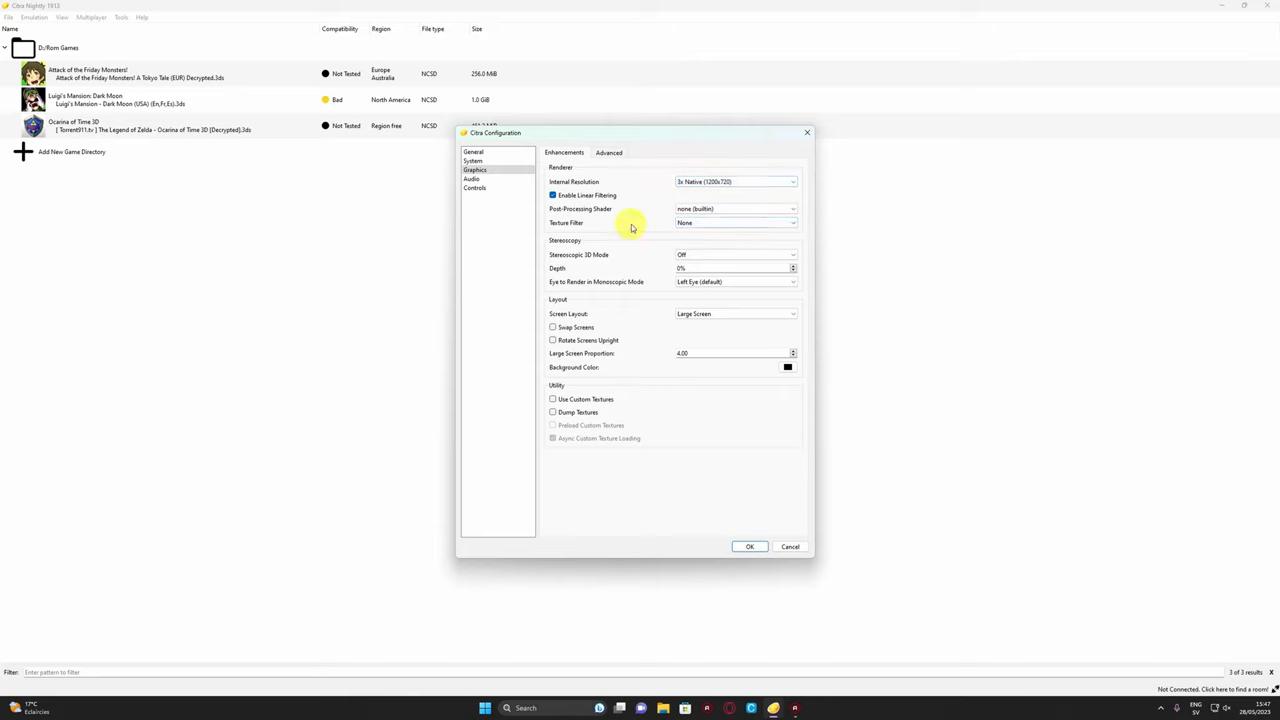
mouse_move(649, 198)
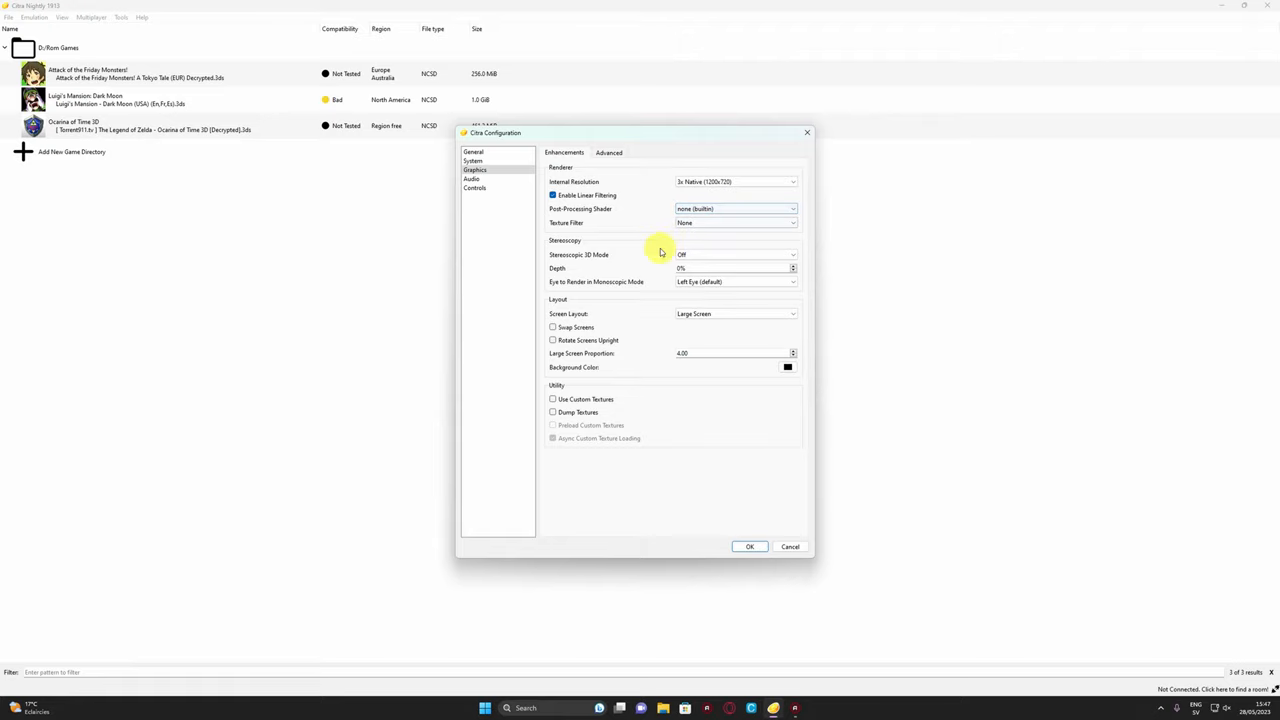
mouse_move(625, 435)
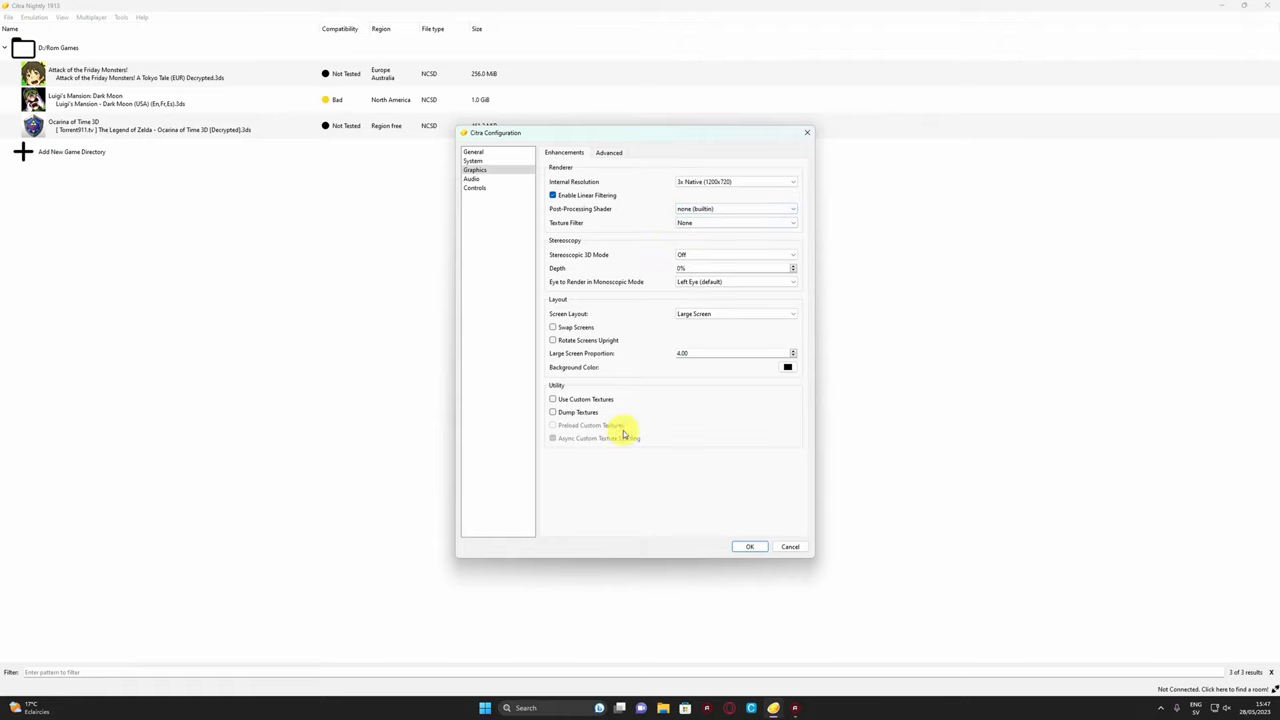
mouse_move(600, 444)
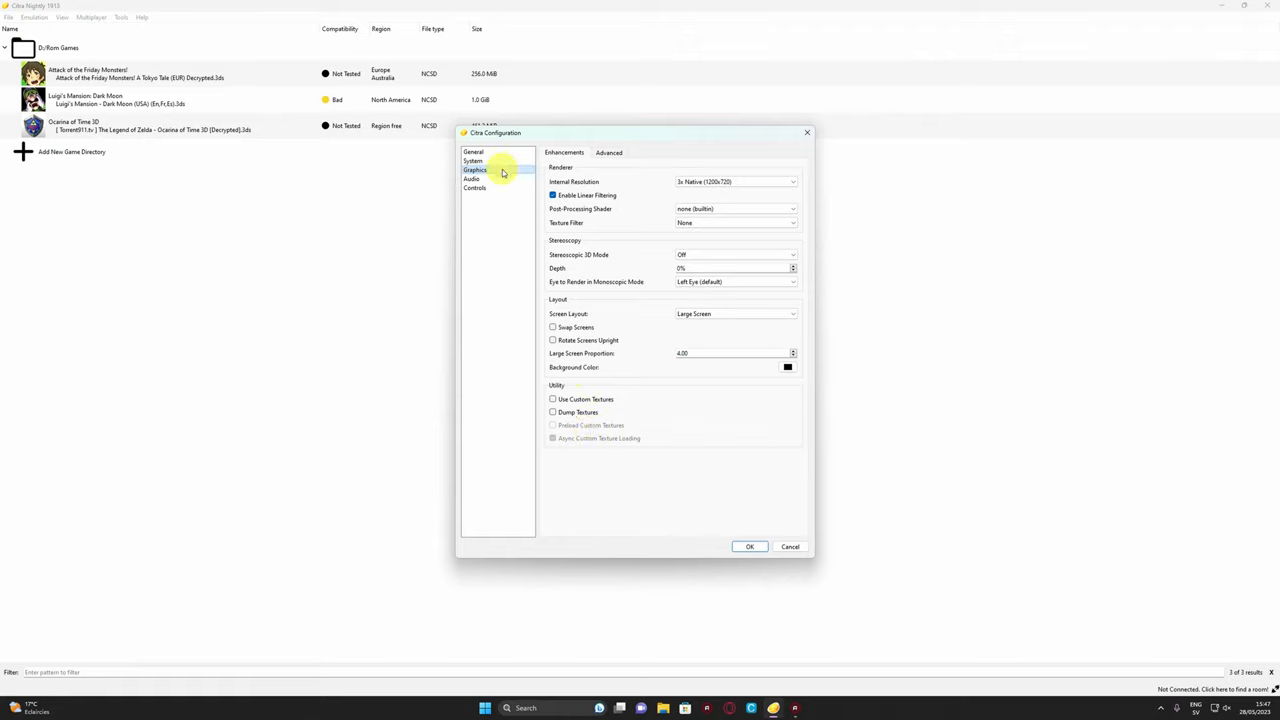
- Show the Advanced graphics tab with OpenGL, hardware shader, shader JIT and VSync enabled
click(608, 152)
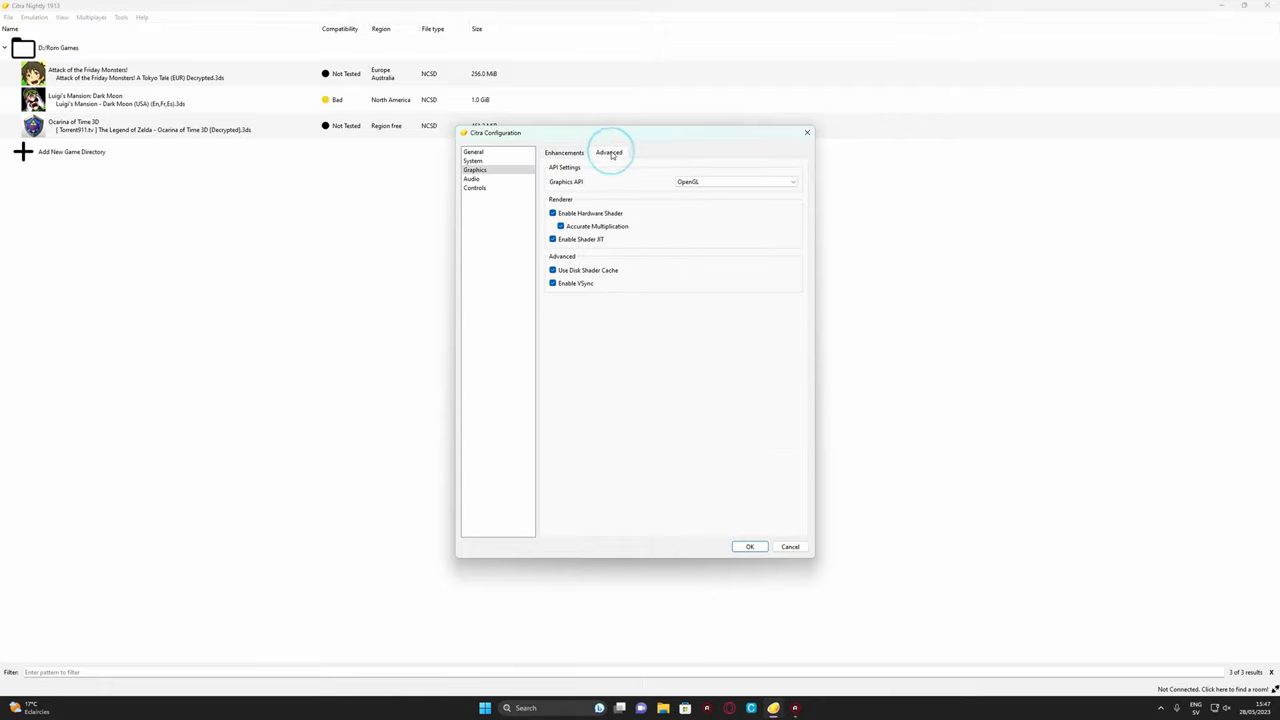
mouse_move(631, 425)
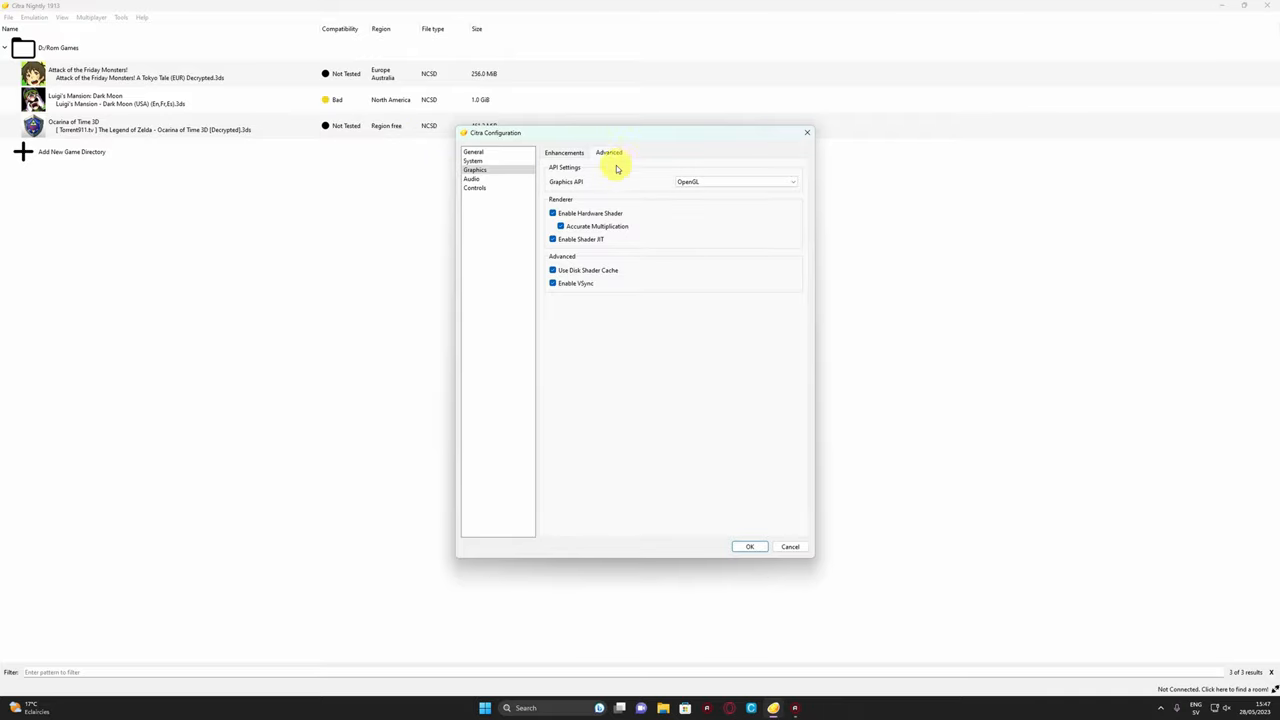
mouse_move(757, 189)
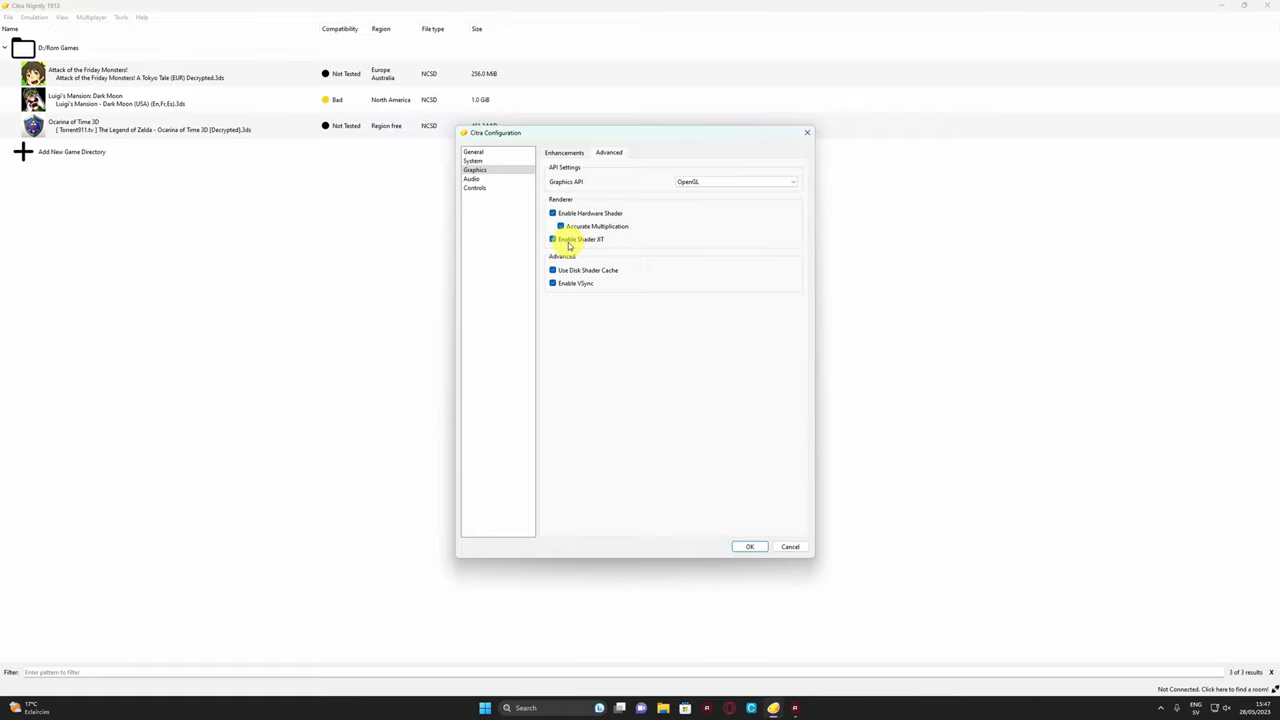
mouse_move(743, 358)
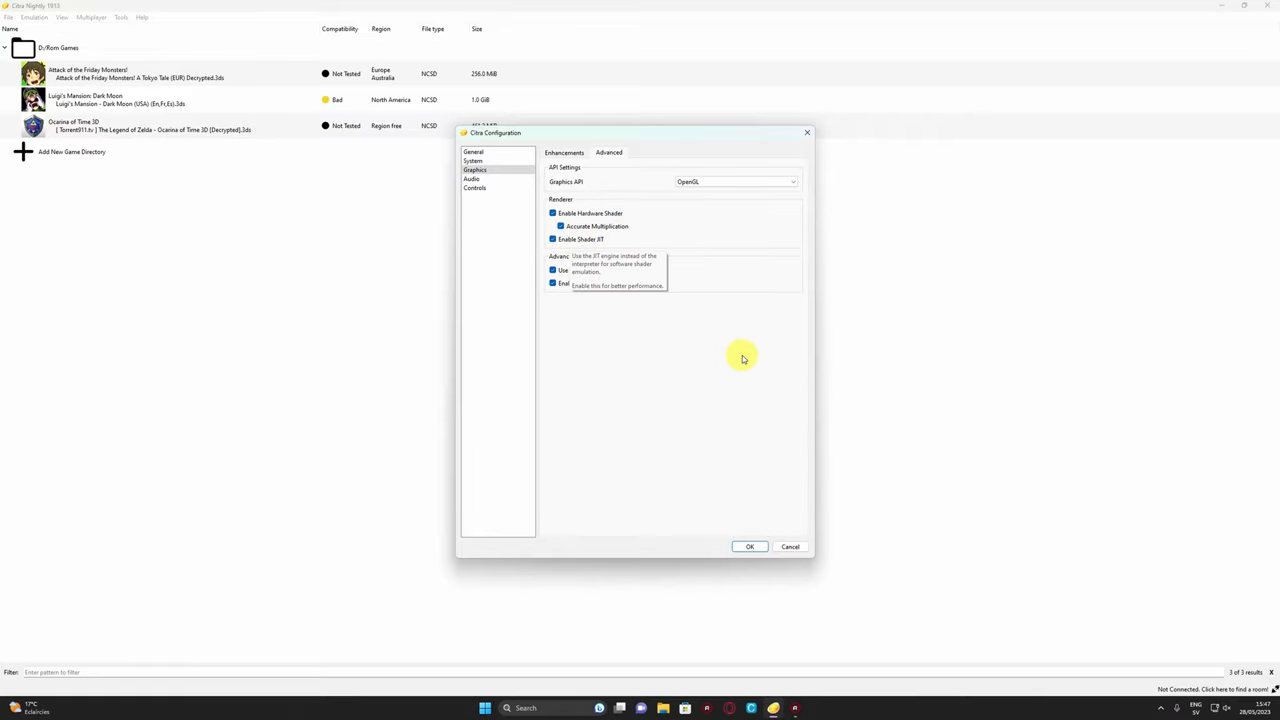
mouse_move(577, 226)
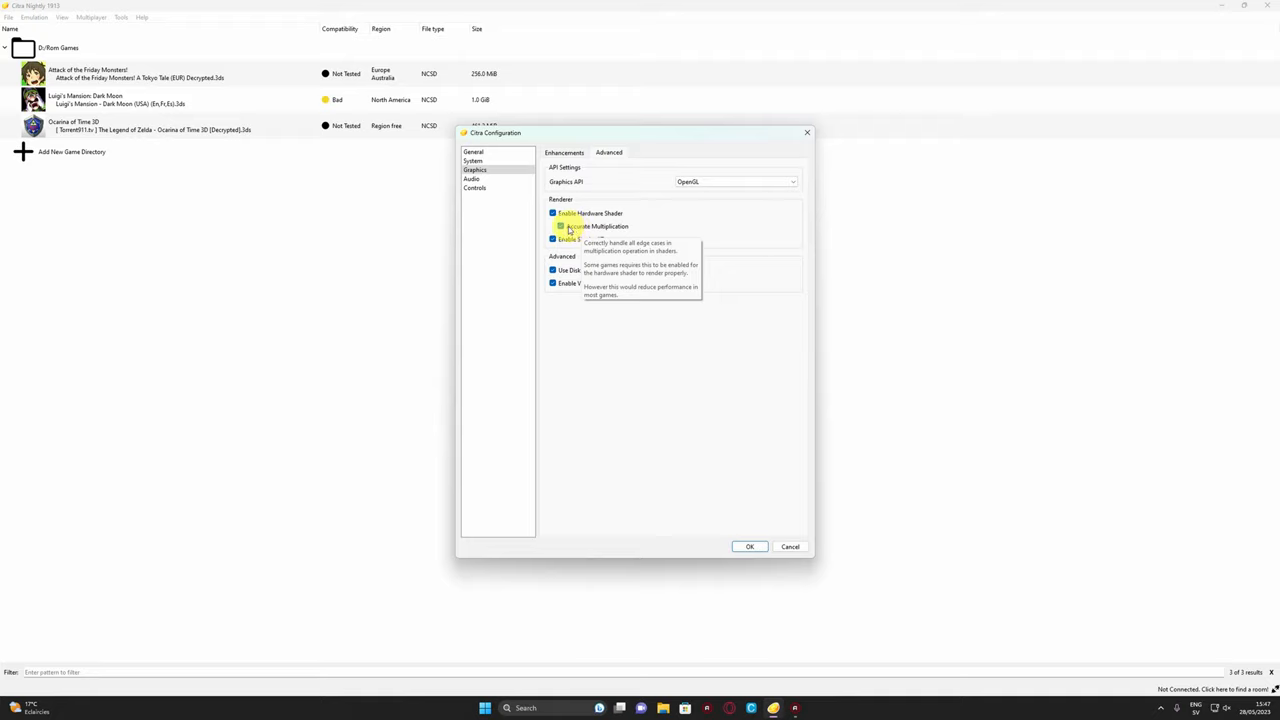
mouse_move(642, 326)
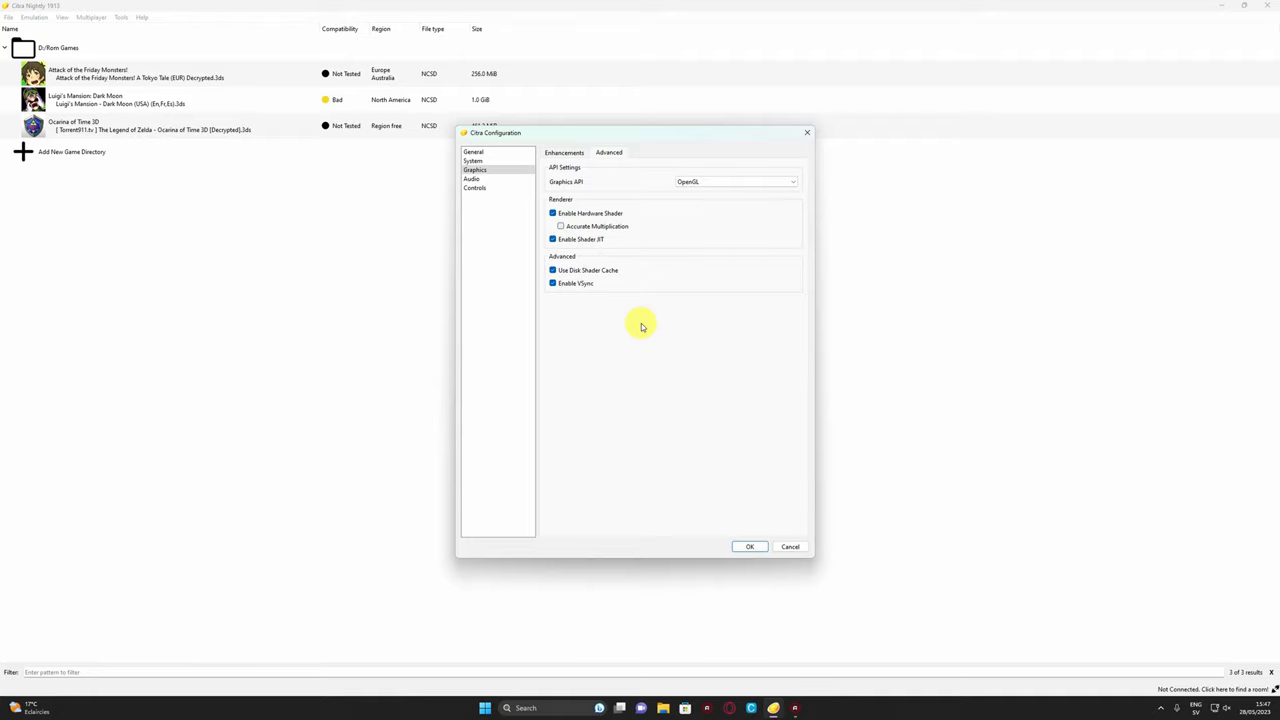
mouse_move(687, 265)
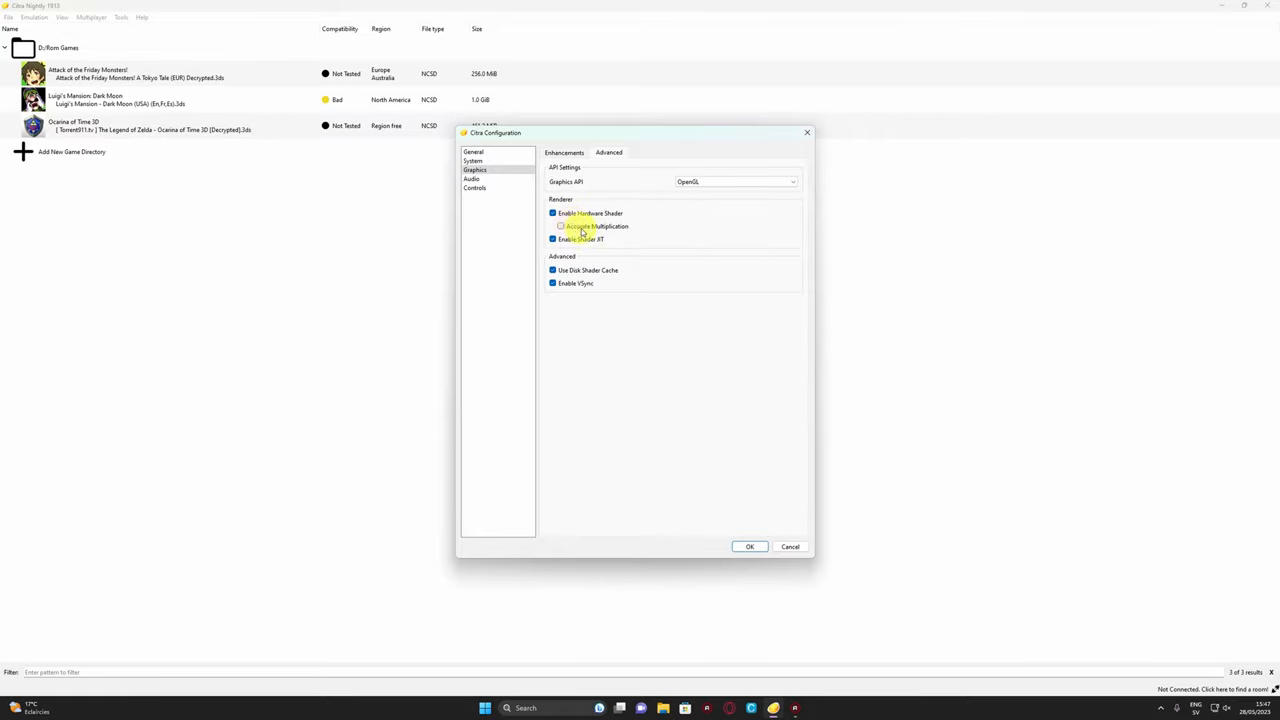
mouse_move(580, 226)
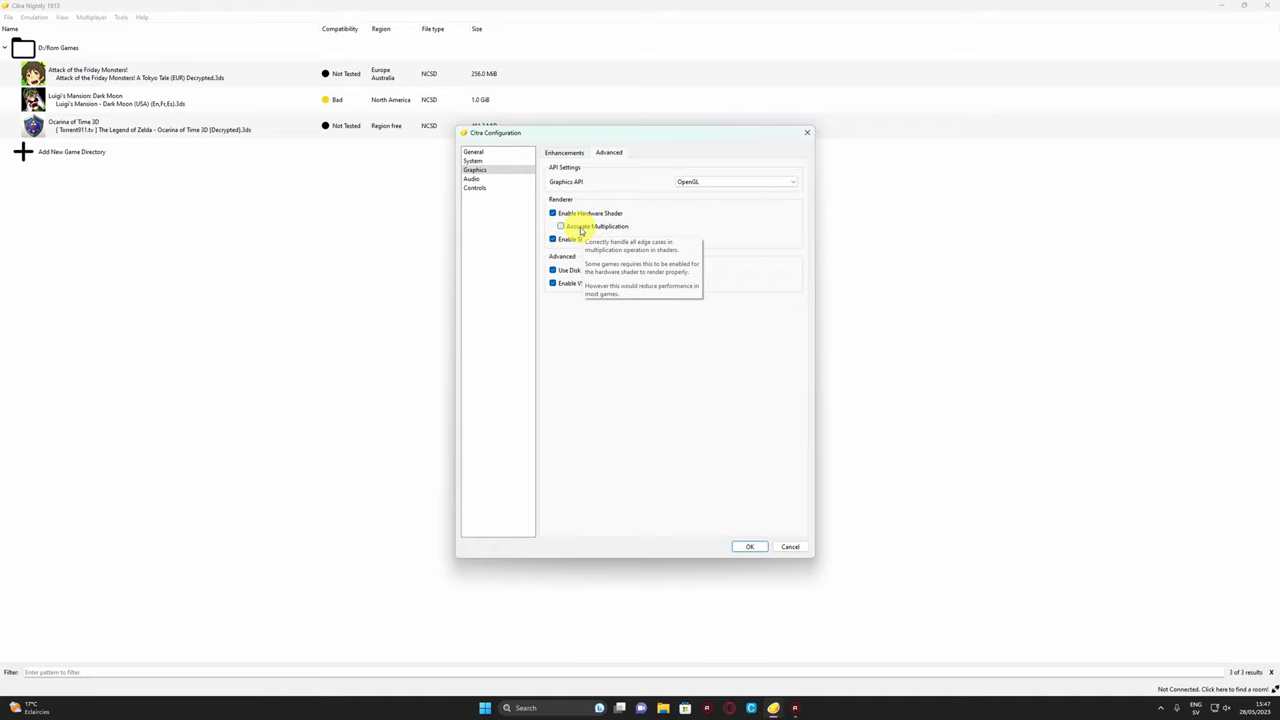
mouse_move(585, 303)
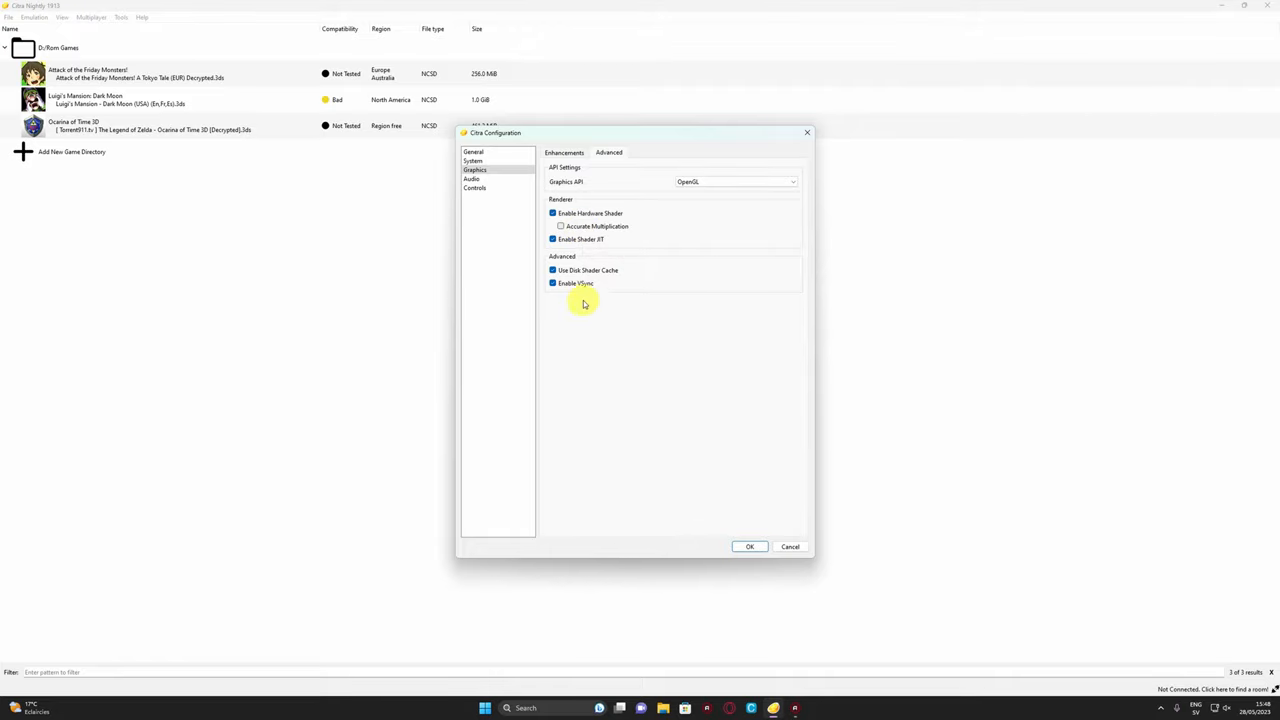
mouse_move(576, 283)
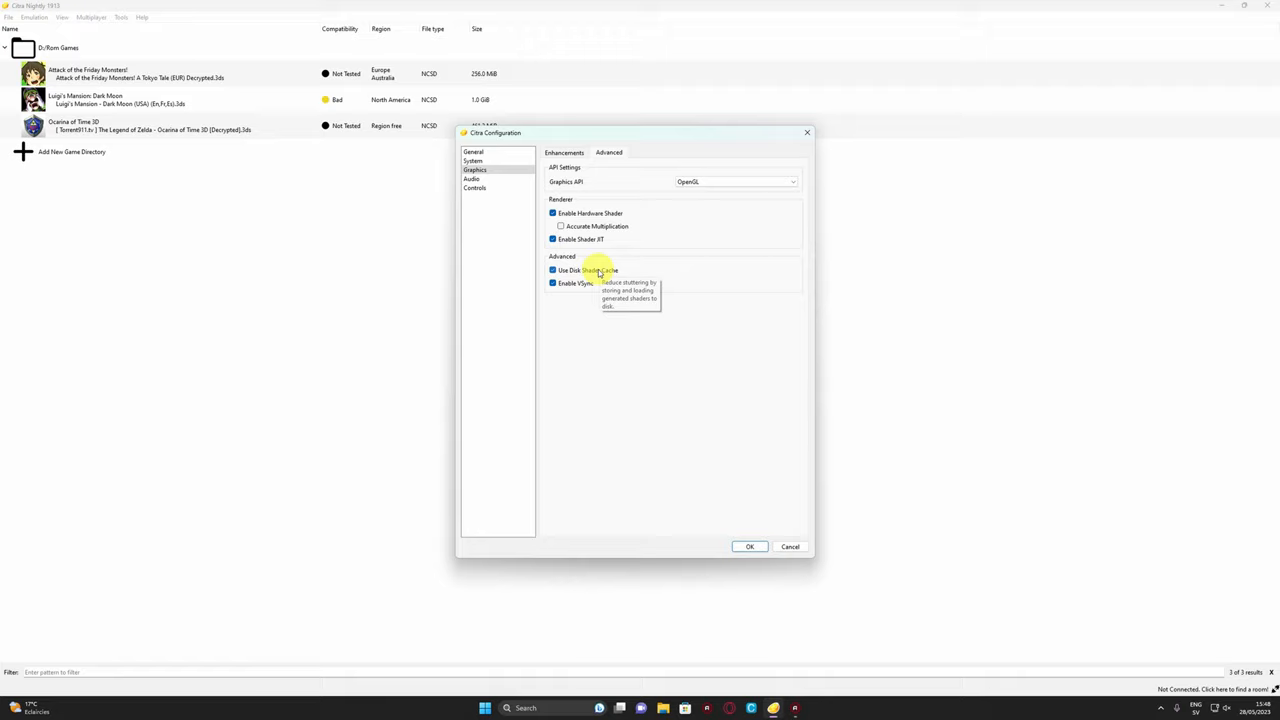
mouse_move(627, 388)
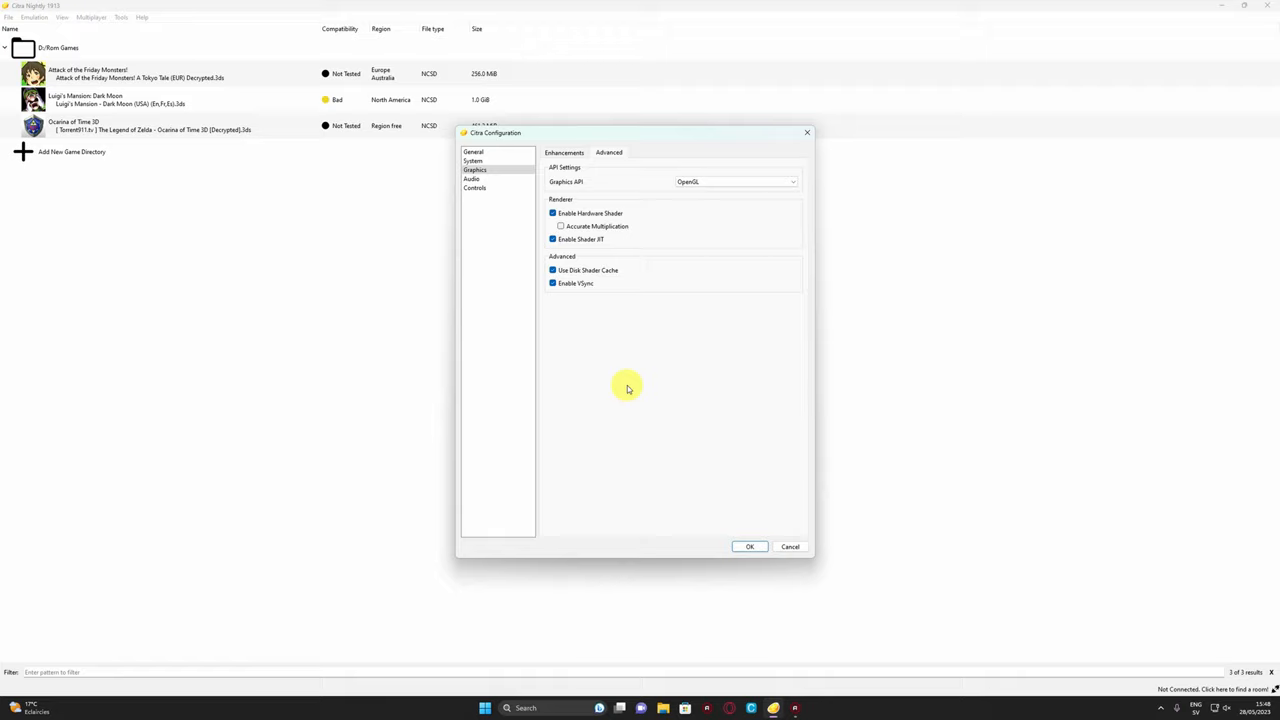
mouse_move(640, 373)
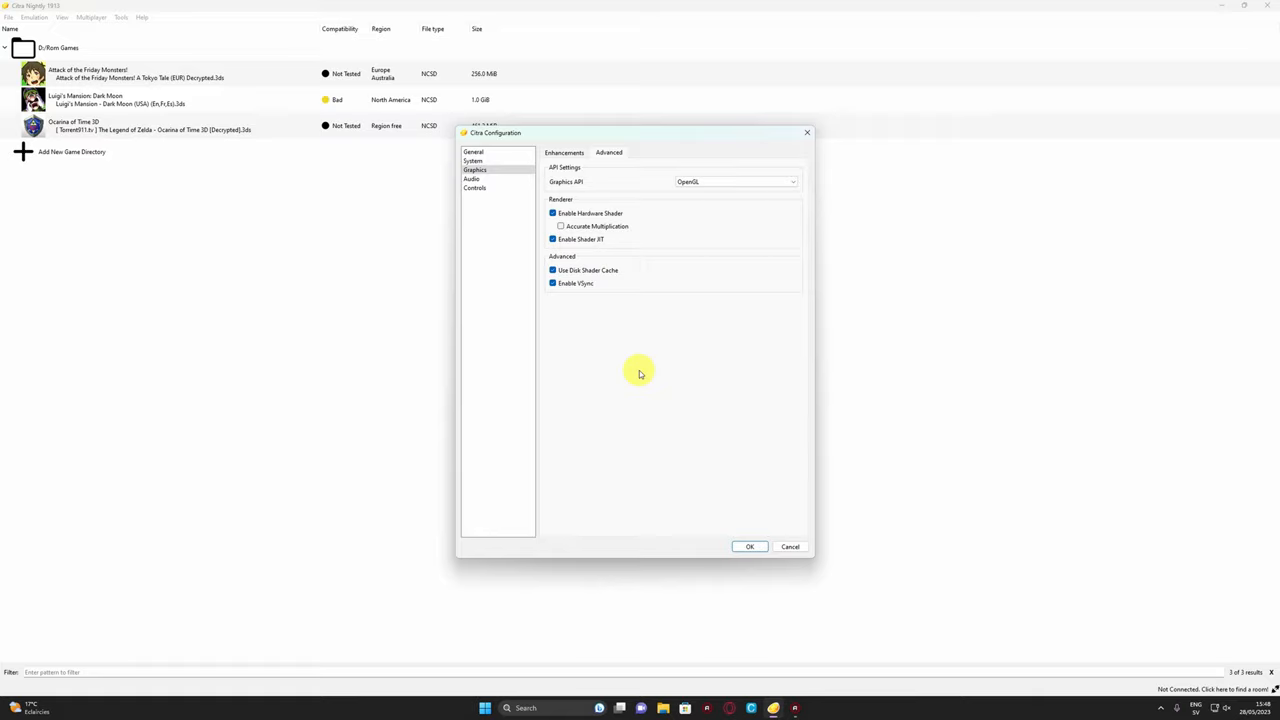
mouse_move(576, 283)
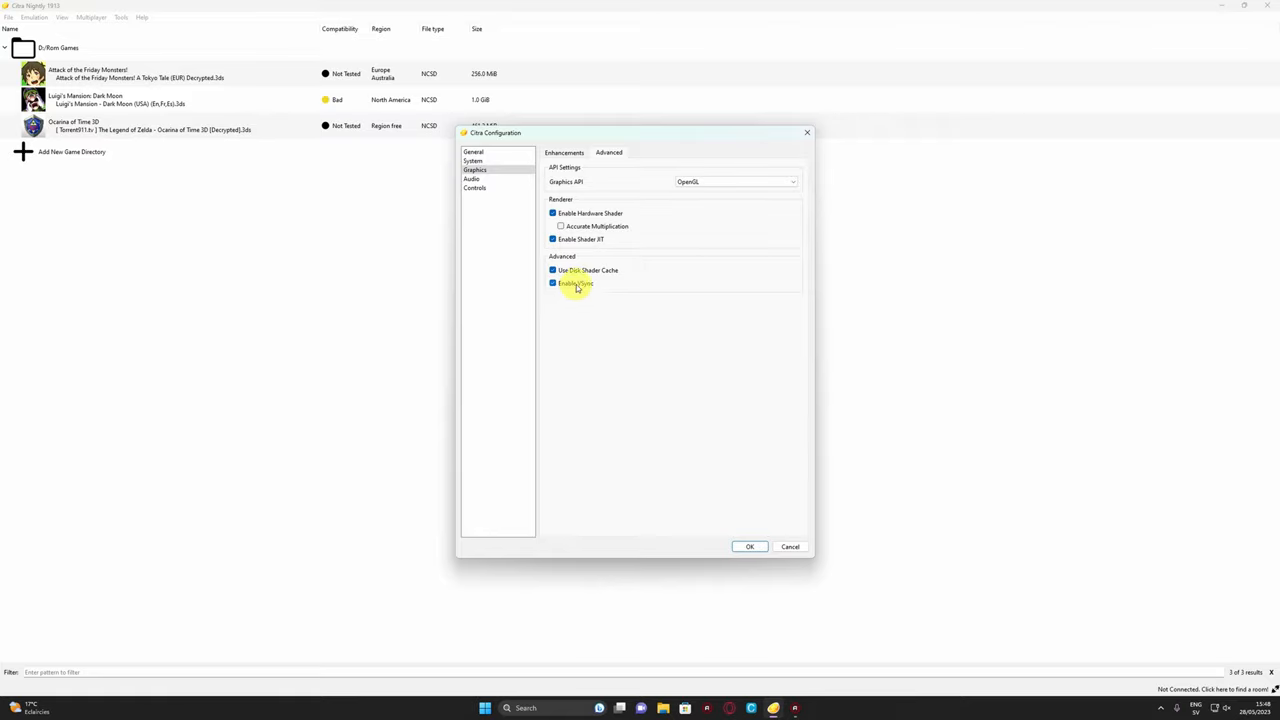
- Lower the audio volume from 75% to 13% and bring up the Controls mappings
click(472, 179)
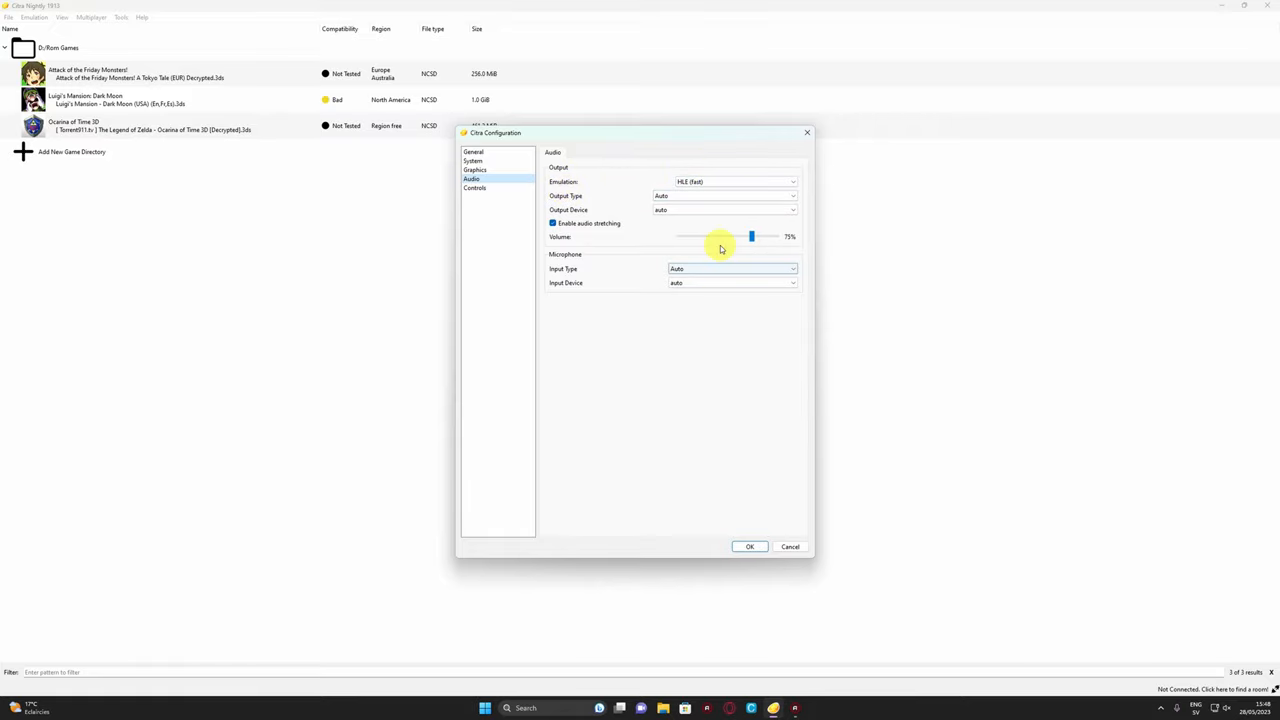
drag(751, 236, 685, 236)
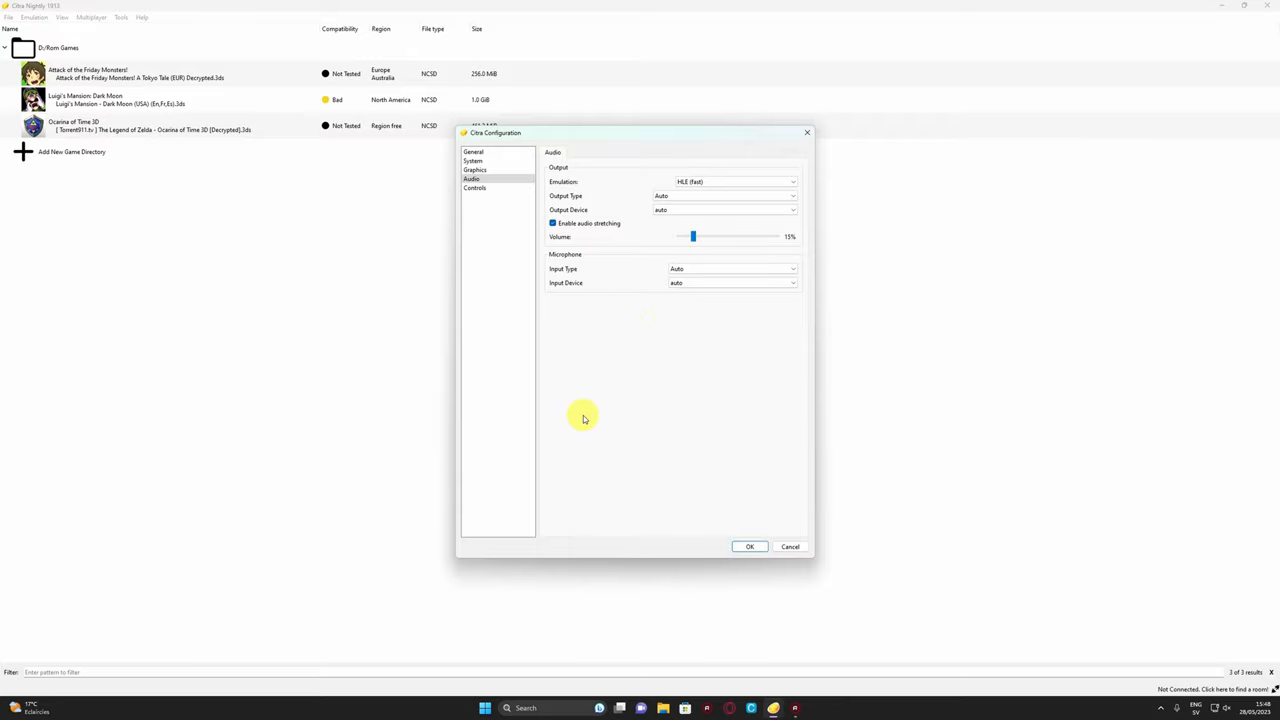
mouse_move(508, 196)
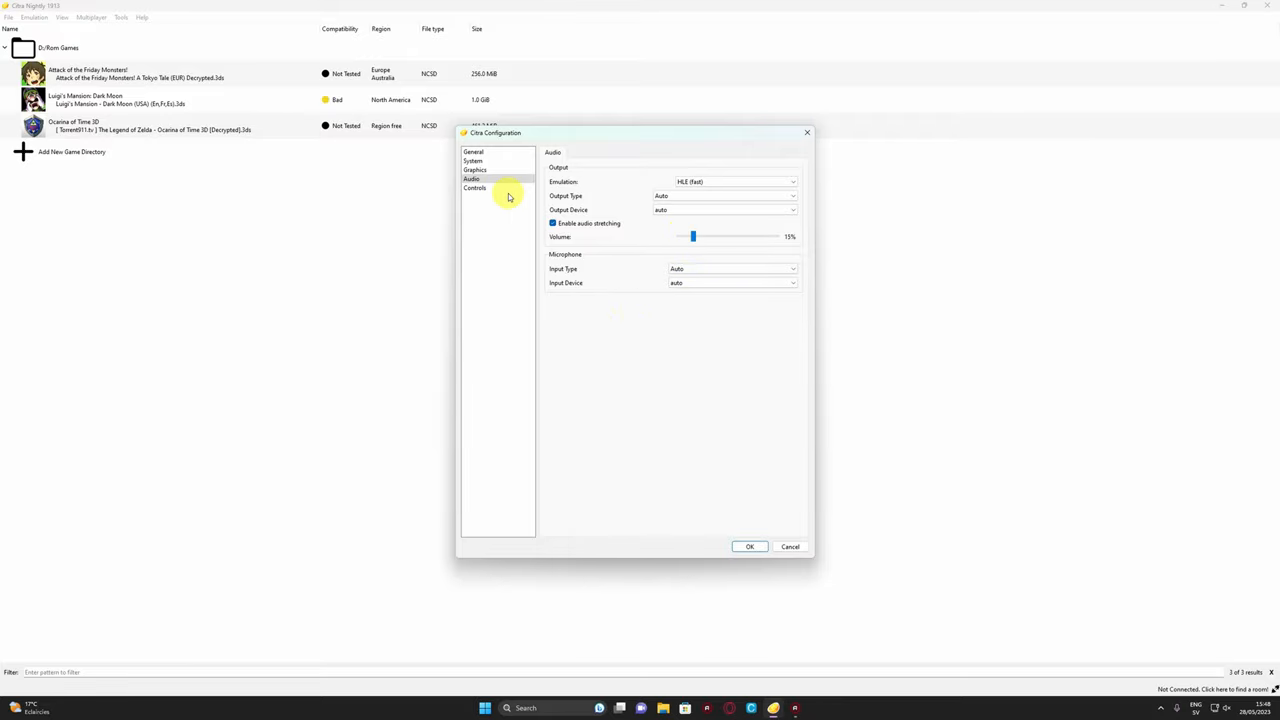
click(474, 188)
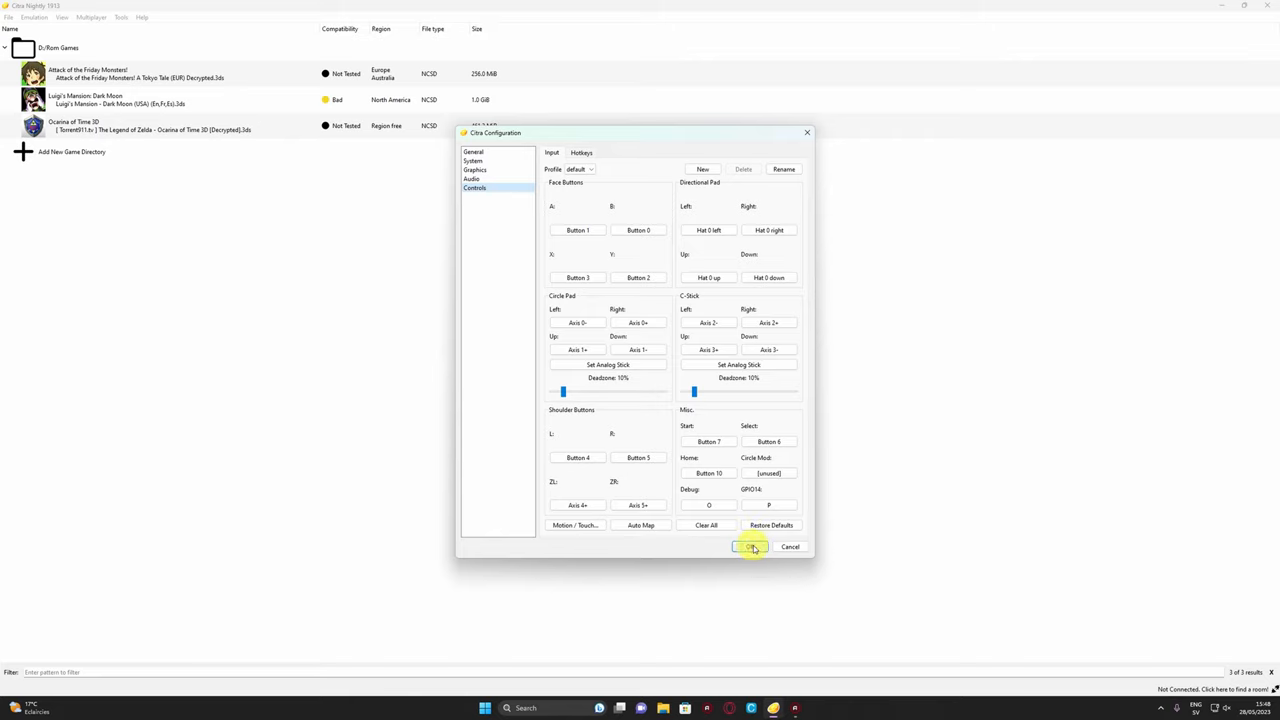
- Look through the Audio, Graphics and System settings, then close the configuration
click(472, 179)
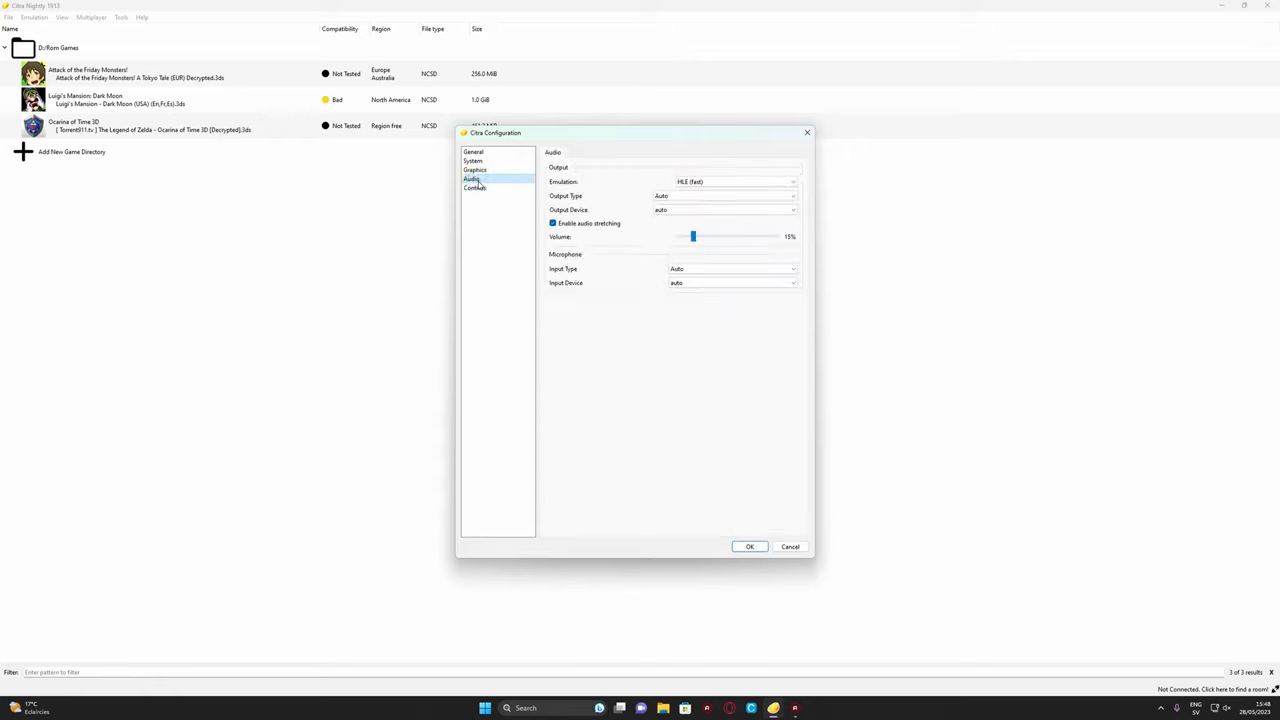
click(475, 170)
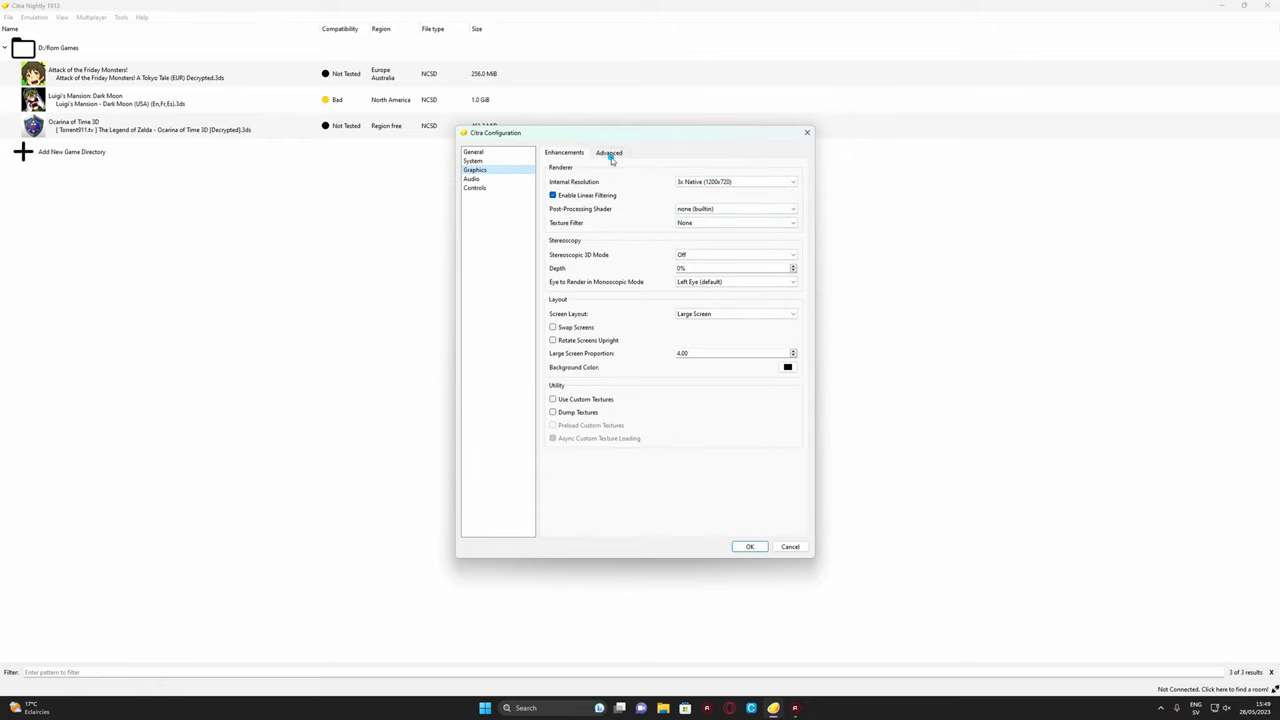
click(472, 151)
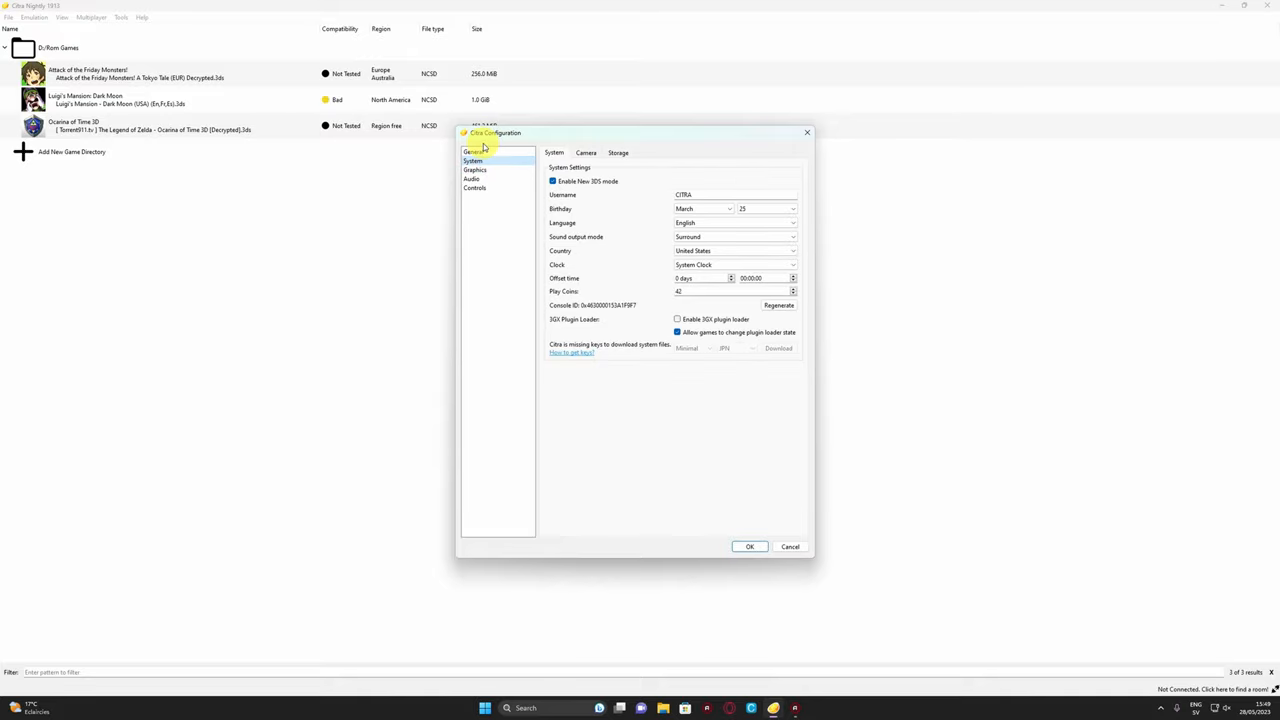
click(749, 546)
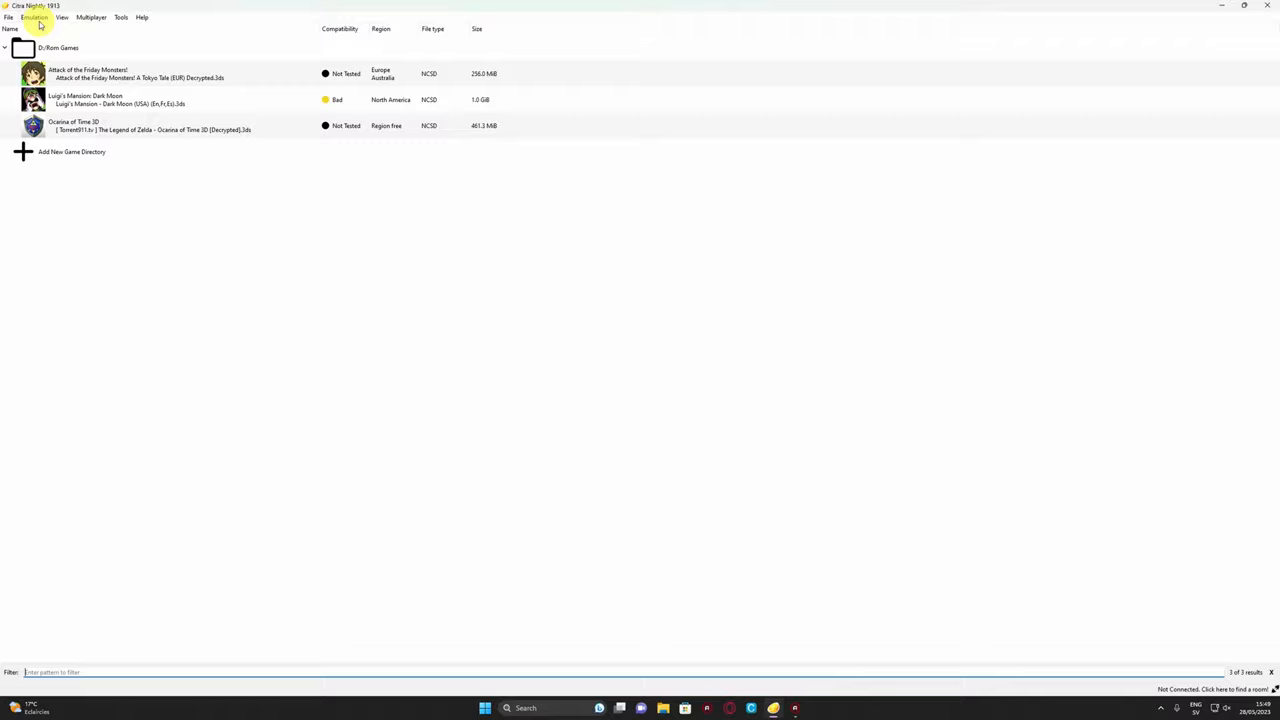
- Reopen the configuration, confirm CPU Clock Speed at 95%, and view Graphics Enhancements
click(34, 17)
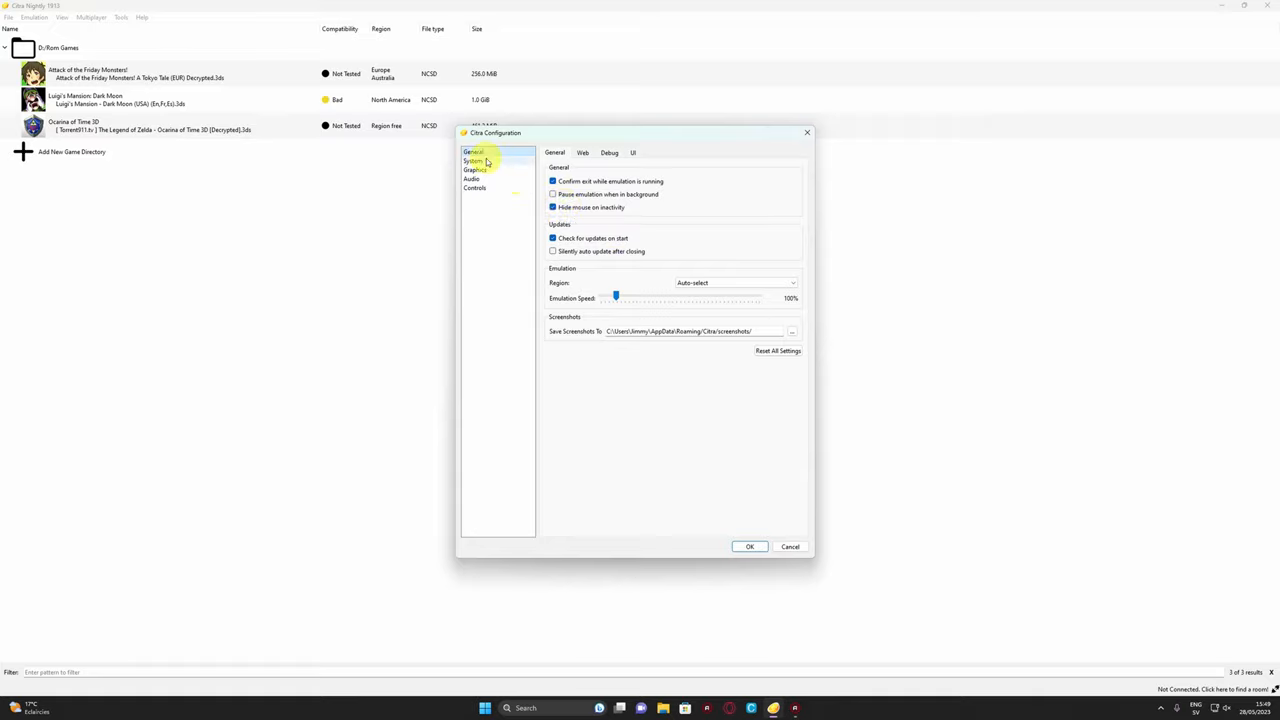
click(609, 152)
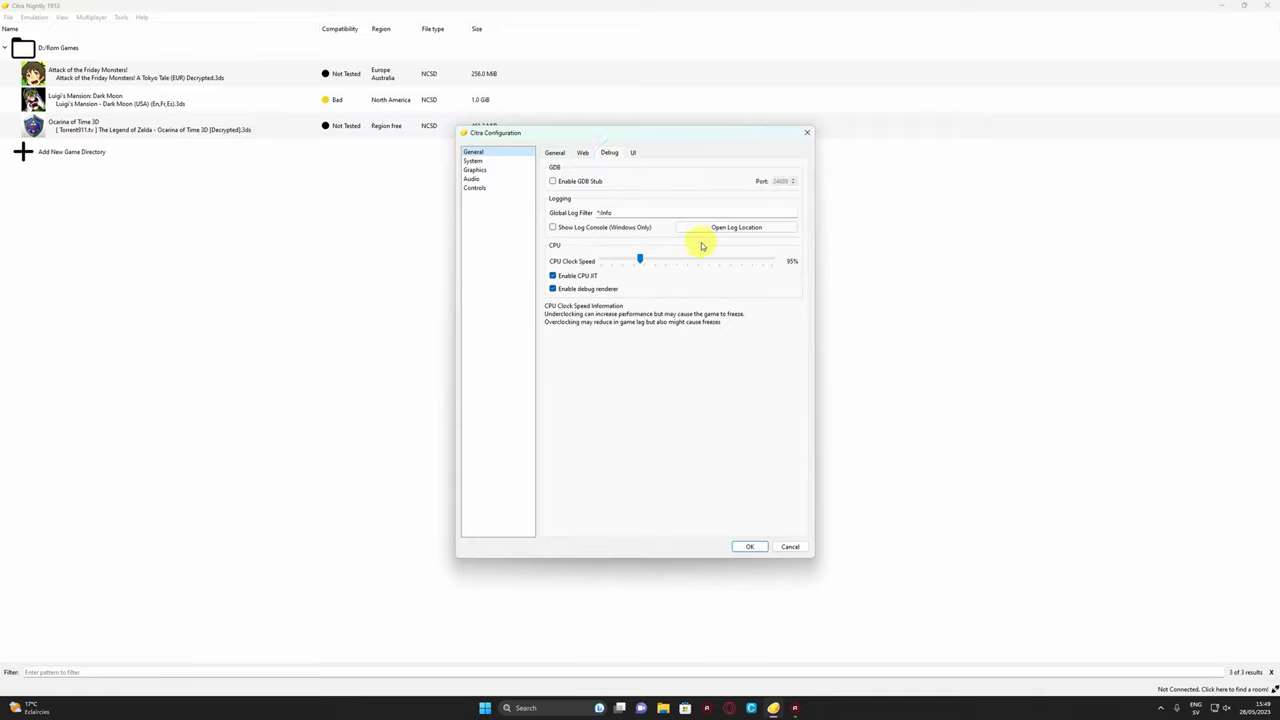
click(474, 169)
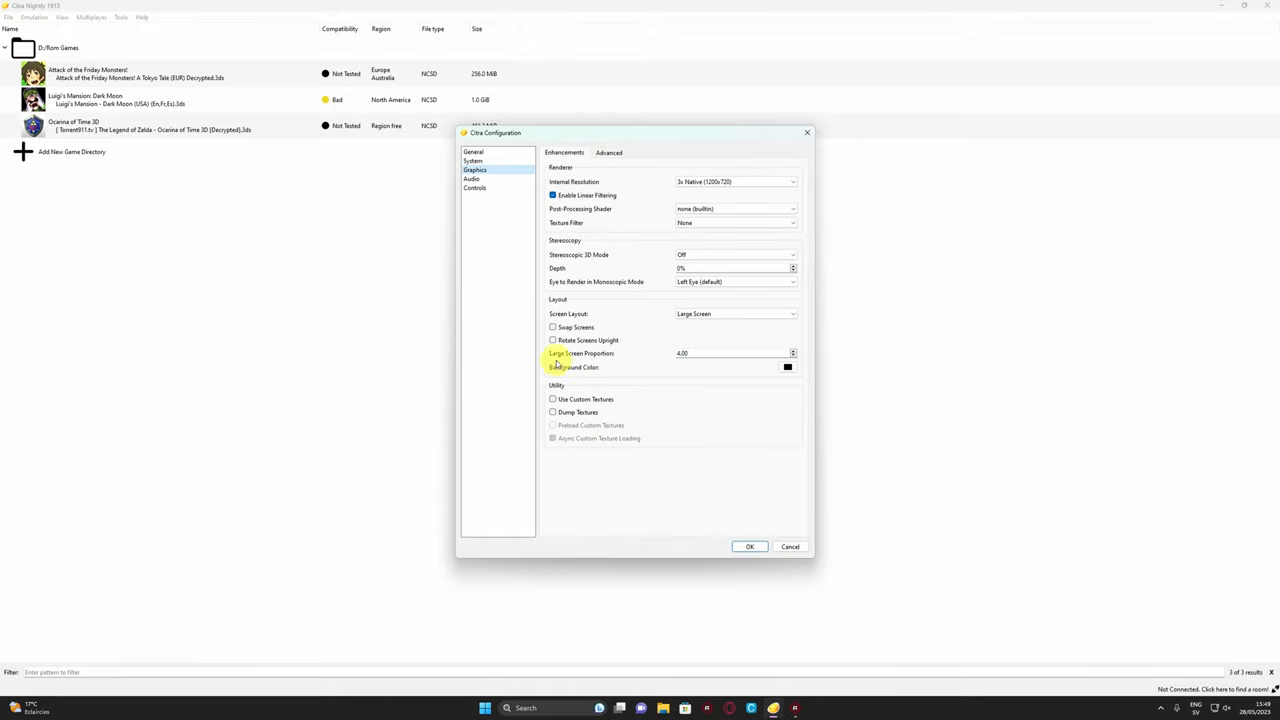
click(471, 178)
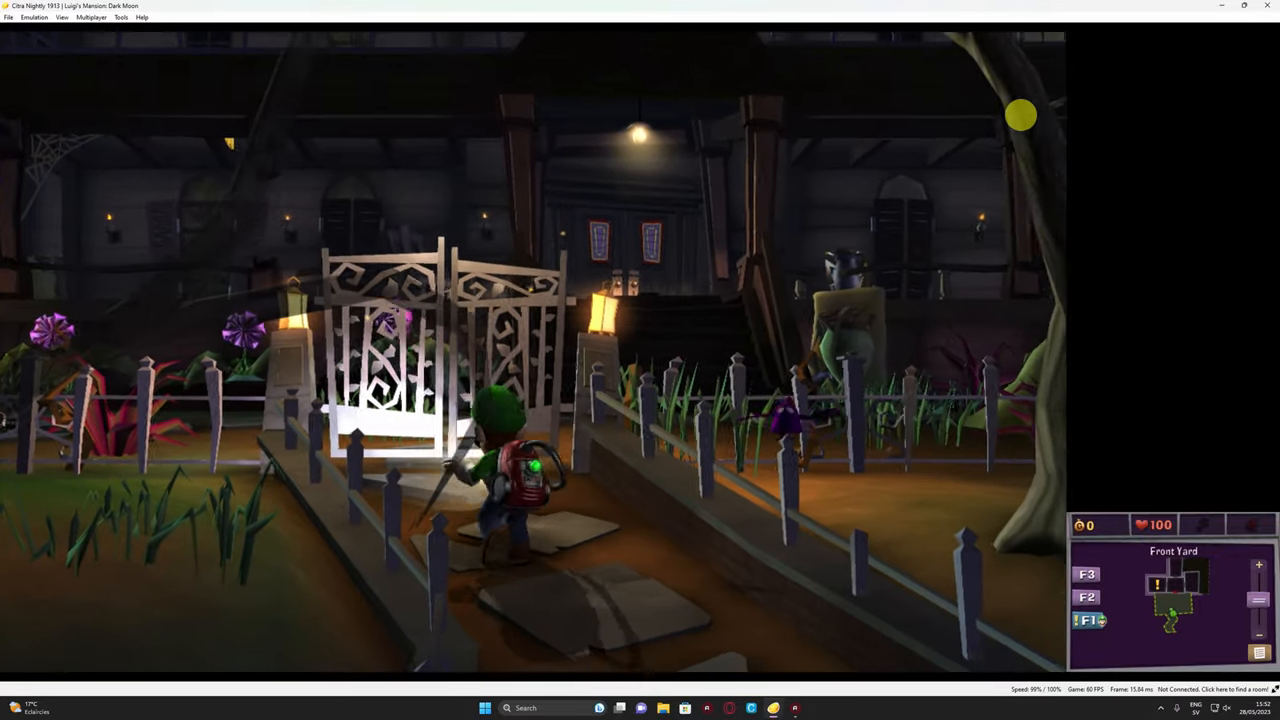
- Walk Luigi forward through the Front Yard gate with the W key
key(w)
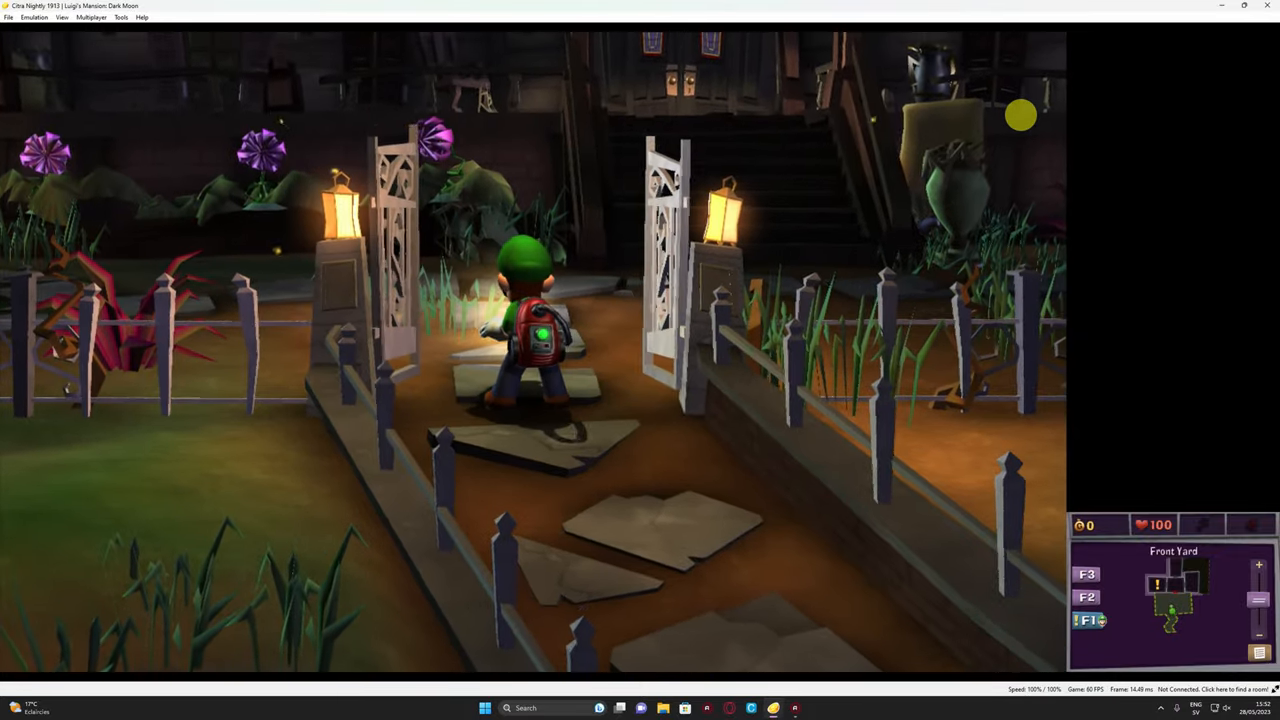